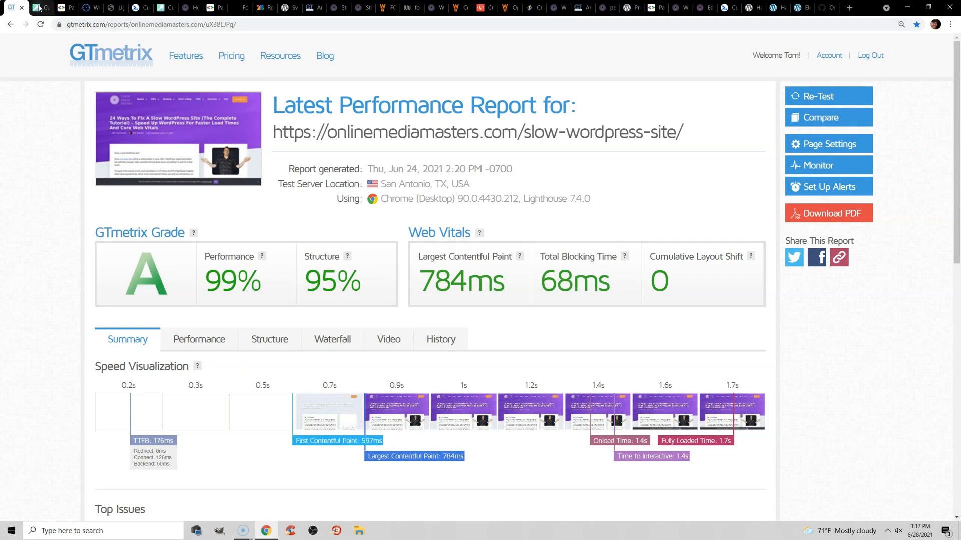
Browse through the open tabs and land on web.dev's 'What is a good CLS score?' section (0.1 good, 0.25 poor).
left_click(40, 8)
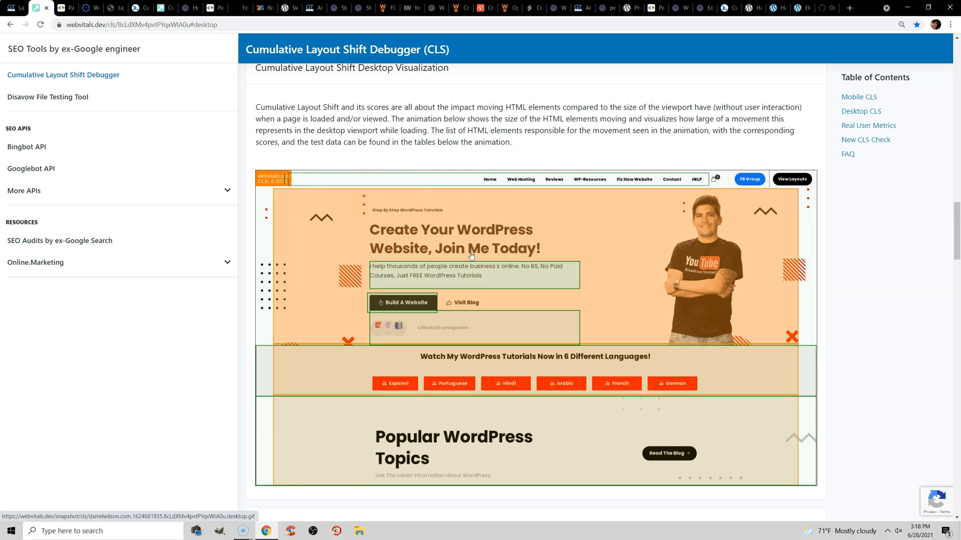
mouse_move(408, 269)
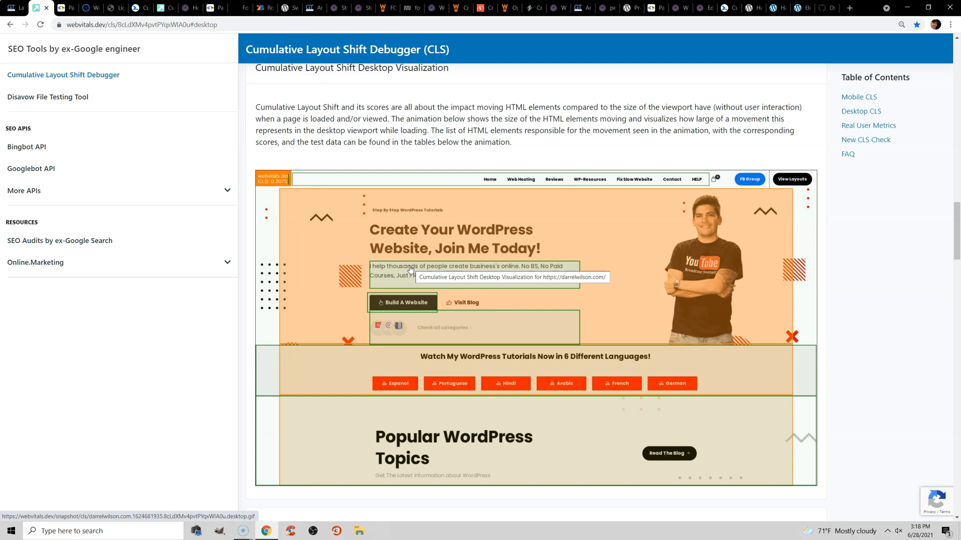
left_click(64, 8)
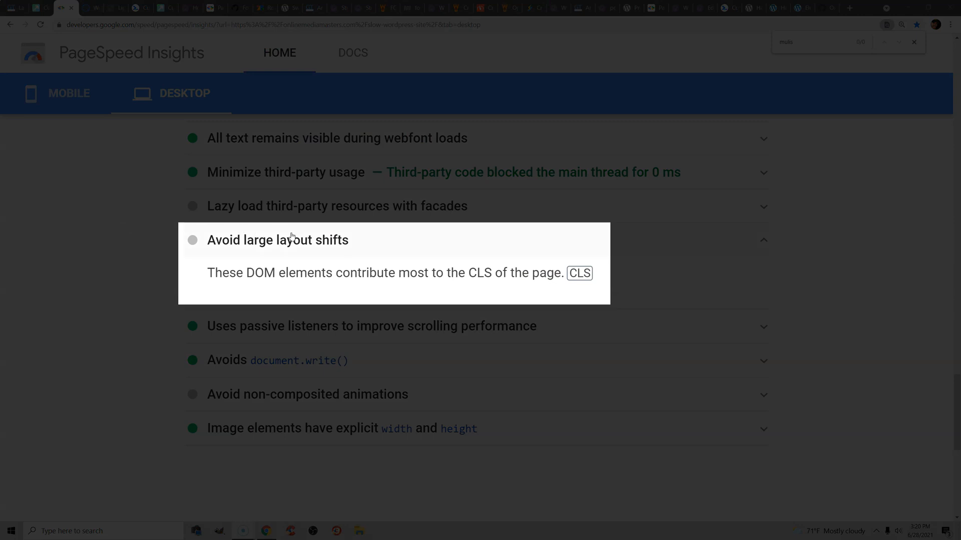
left_click(90, 7)
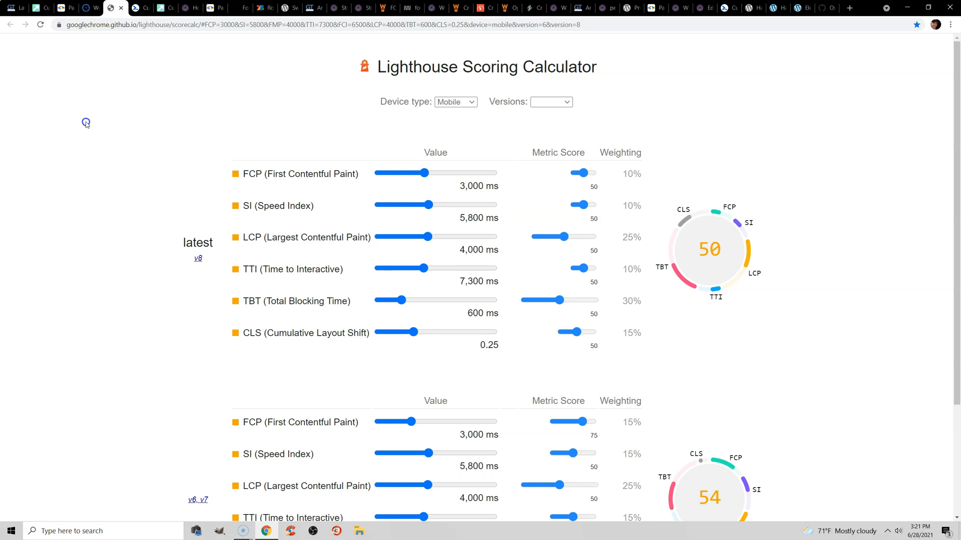
scroll("up", 3)
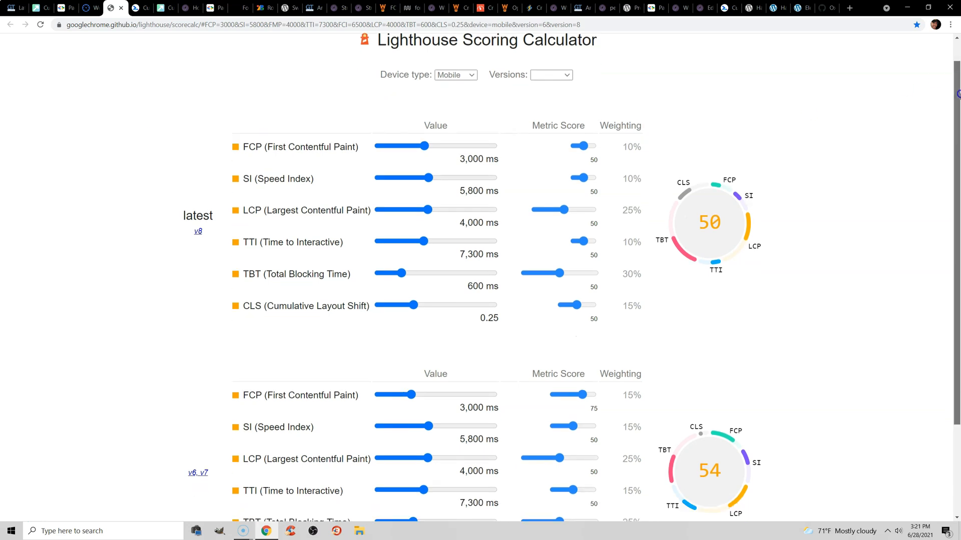
scroll("down", 3)
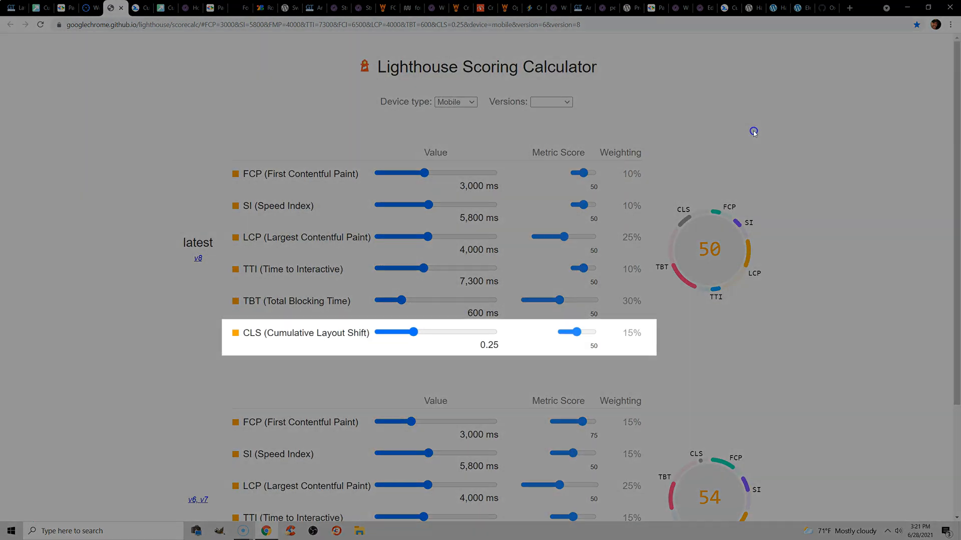
mouse_move(620, 88)
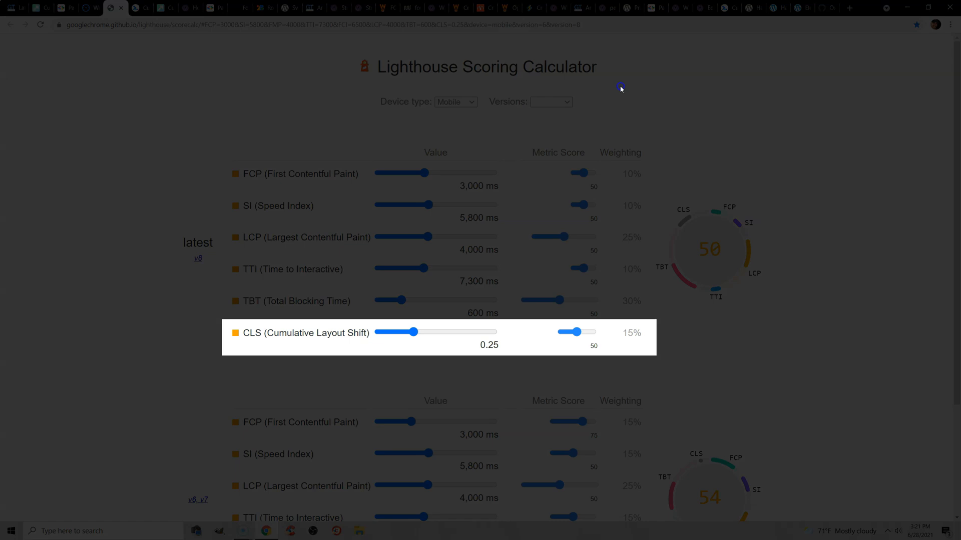
left_click(140, 7)
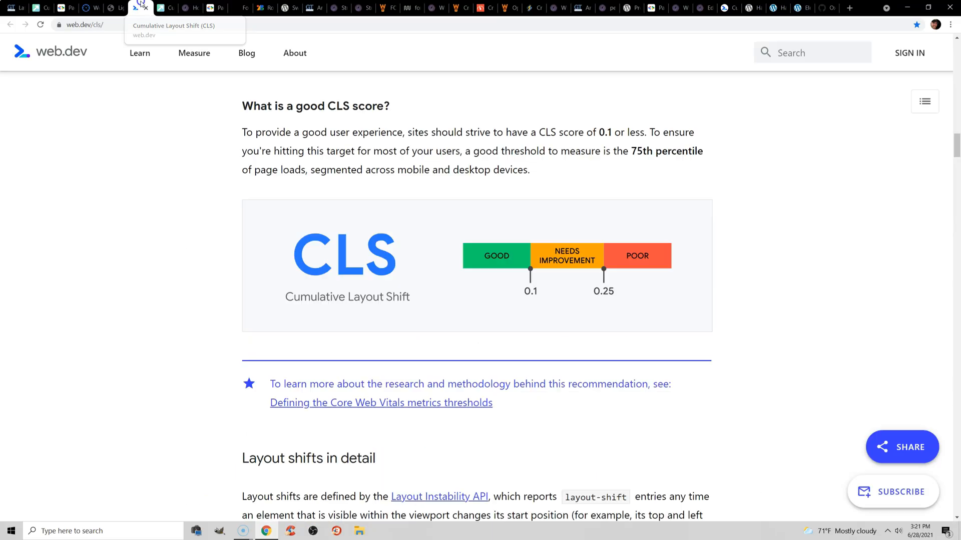
mouse_move(499, 264)
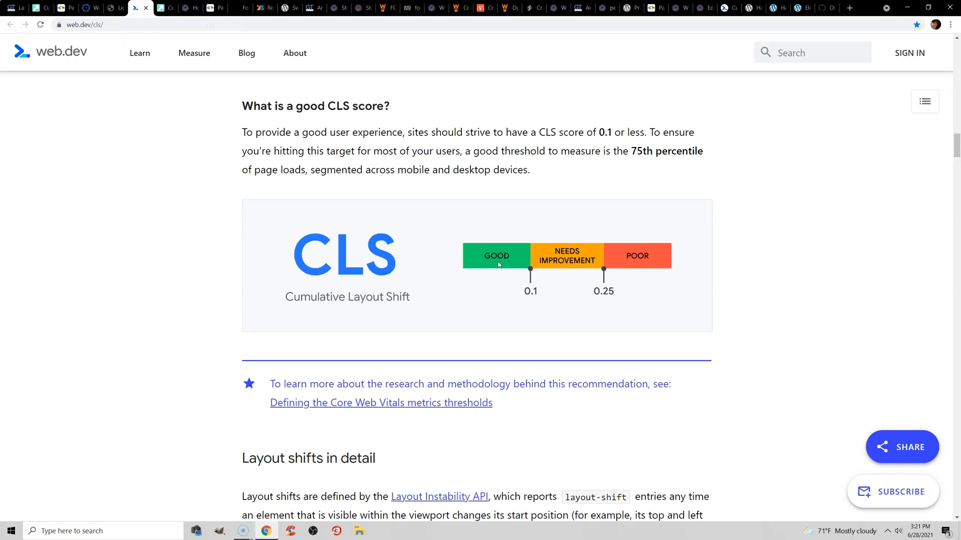
mouse_move(491, 253)
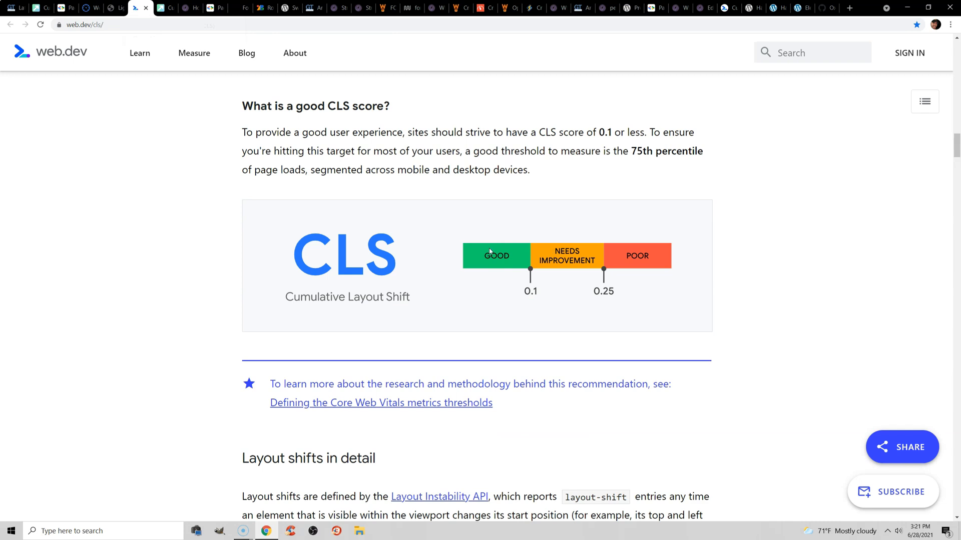
mouse_move(457, 266)
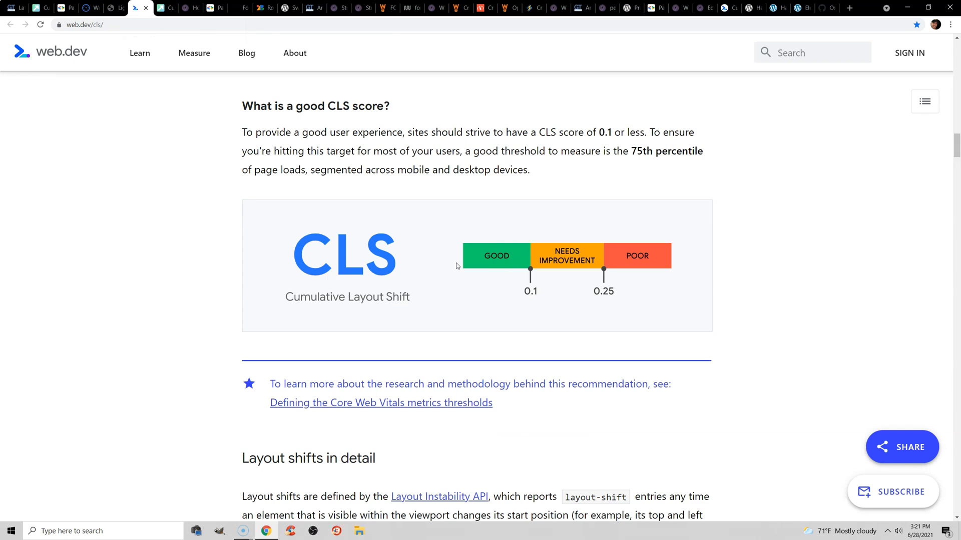
mouse_move(506, 234)
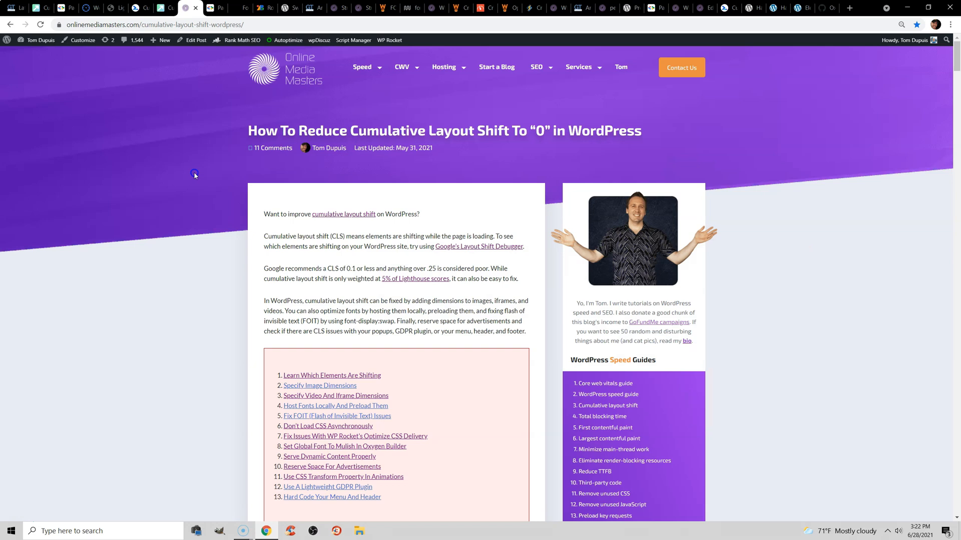
mouse_move(164, 147)
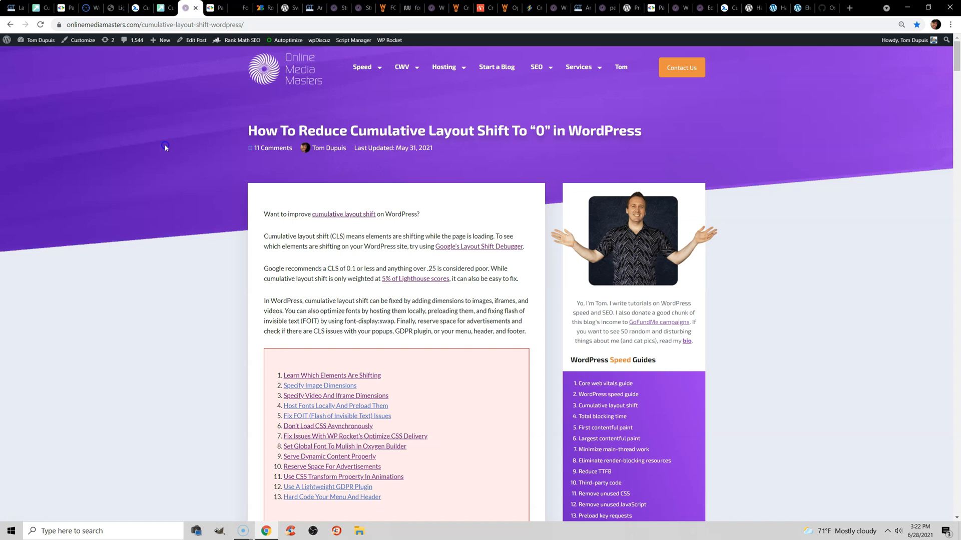
mouse_move(70, 296)
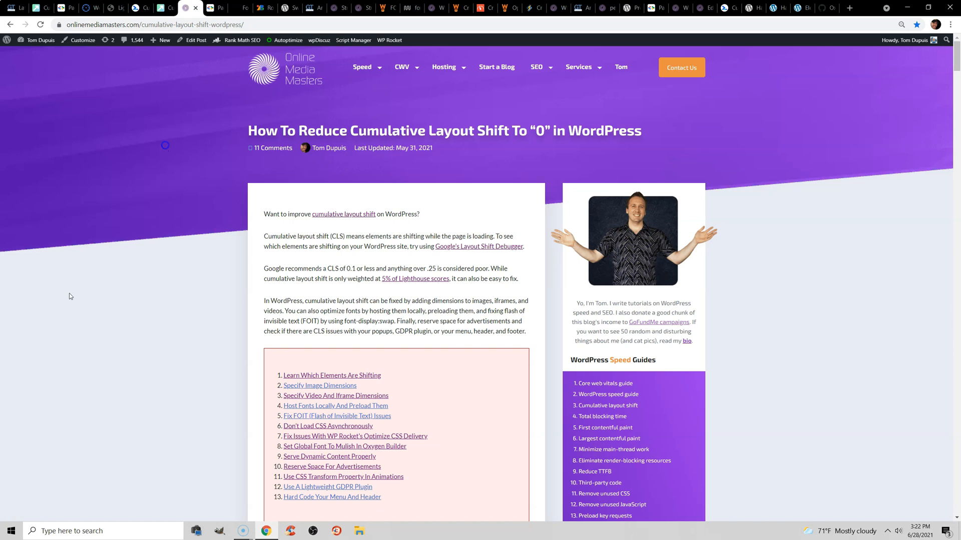
Switch to the PageSpeed Insights 'Ensure text remains visible during webfont load' audit.
left_click(206, 7)
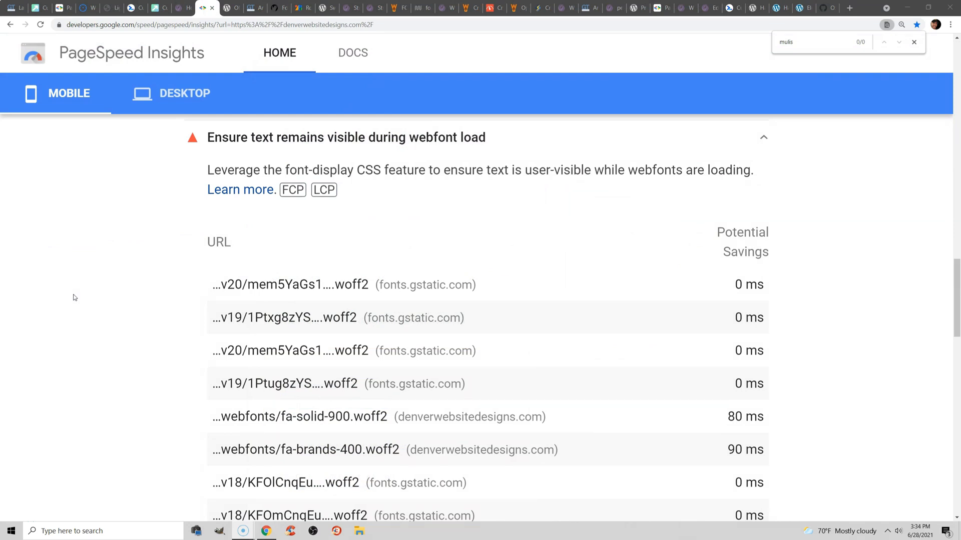
mouse_move(159, 195)
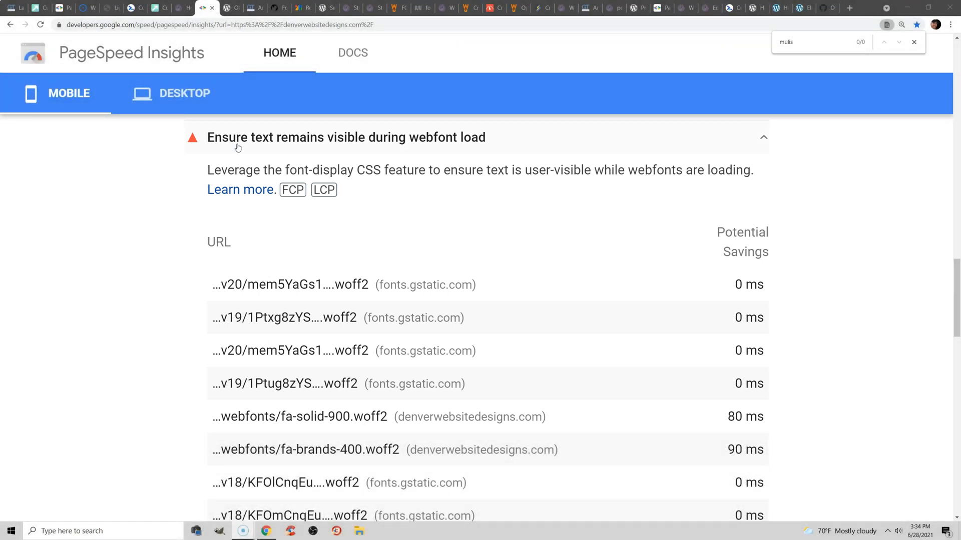
mouse_move(242, 155)
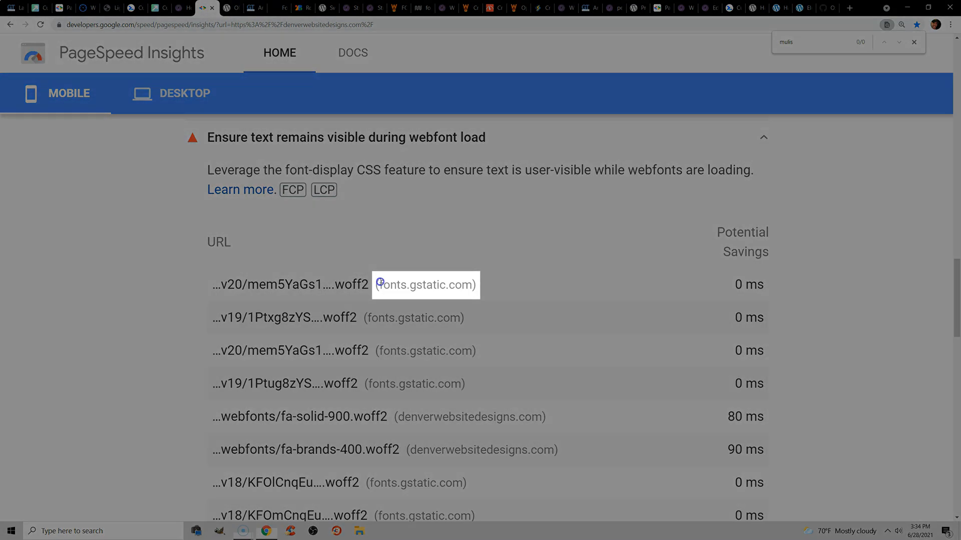
Select fonts.gstatic.com in the audit, view the OMGF plugin page, then the GTmetrix font waterfall.
double_click(425, 285)
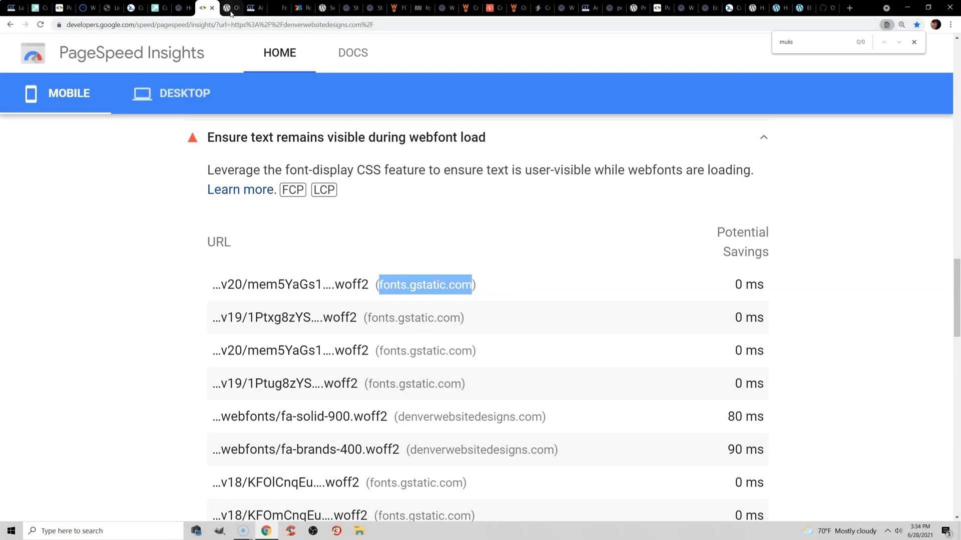
left_click(230, 7)
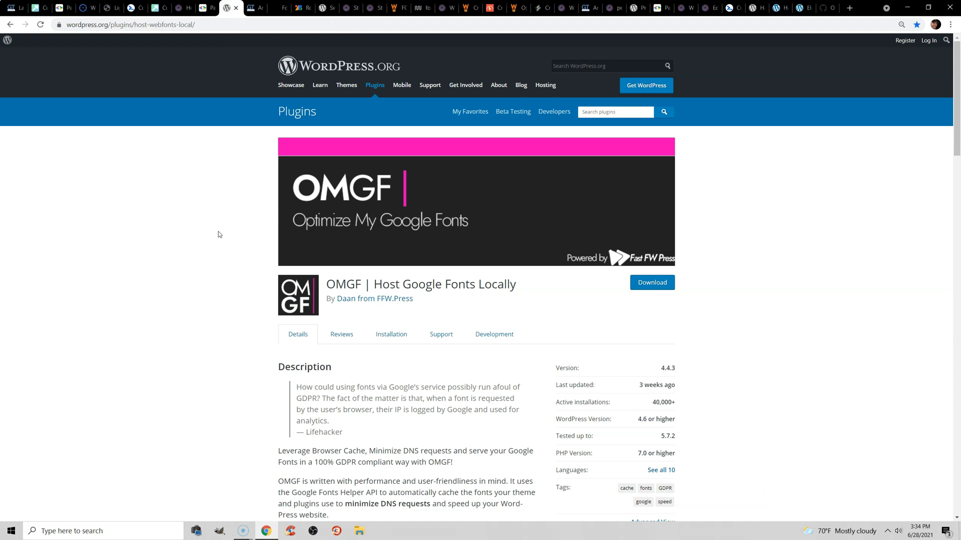
left_click(253, 8)
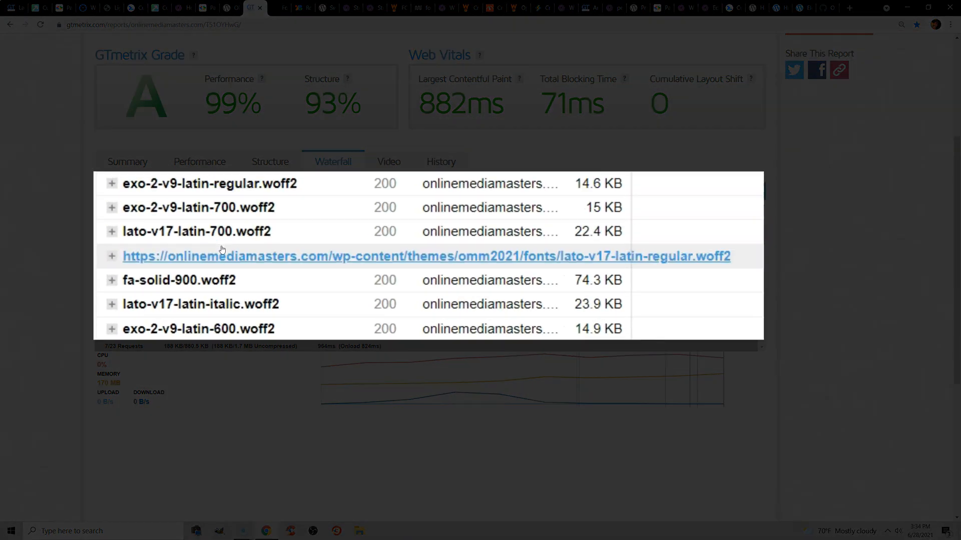
mouse_move(217, 328)
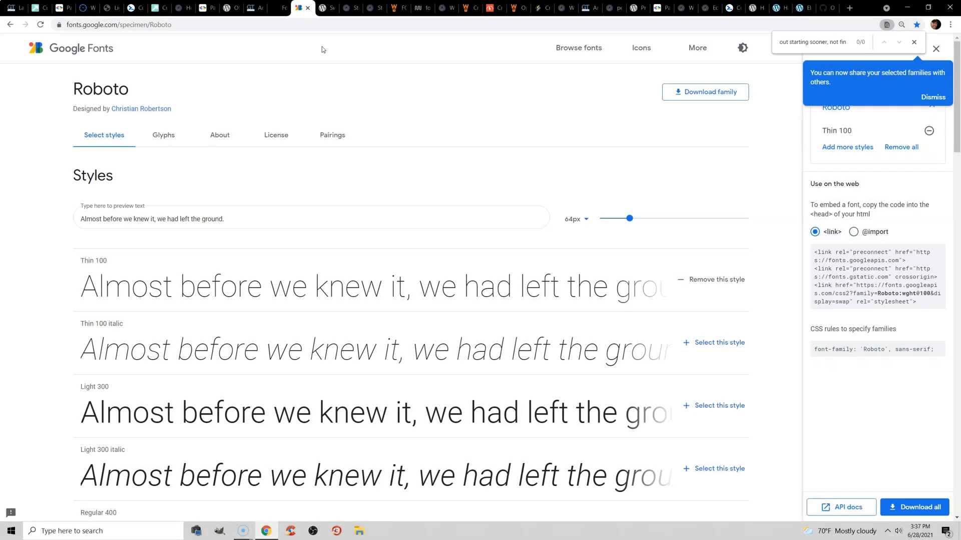
Show the Swap Google Fonts Display plugin page on WordPress.org.
left_click(322, 7)
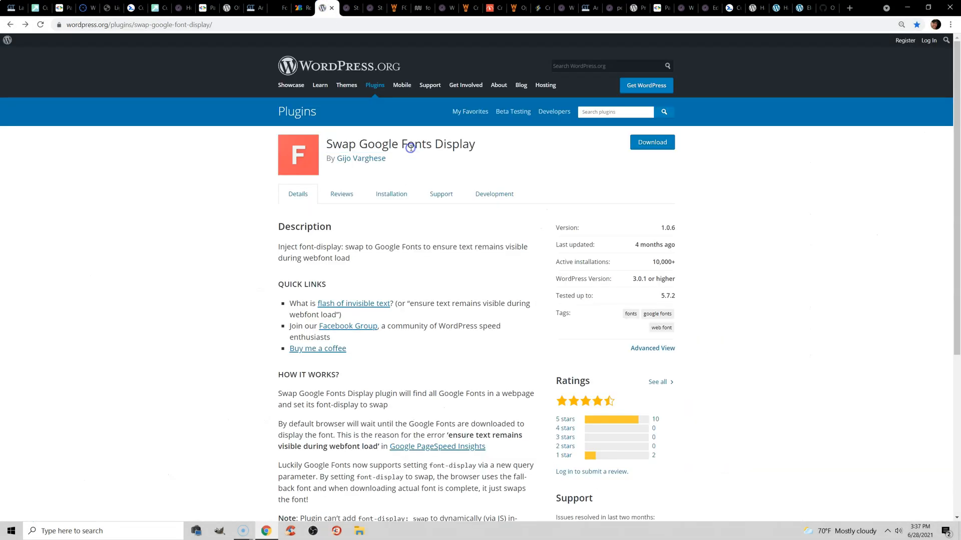
mouse_move(410, 148)
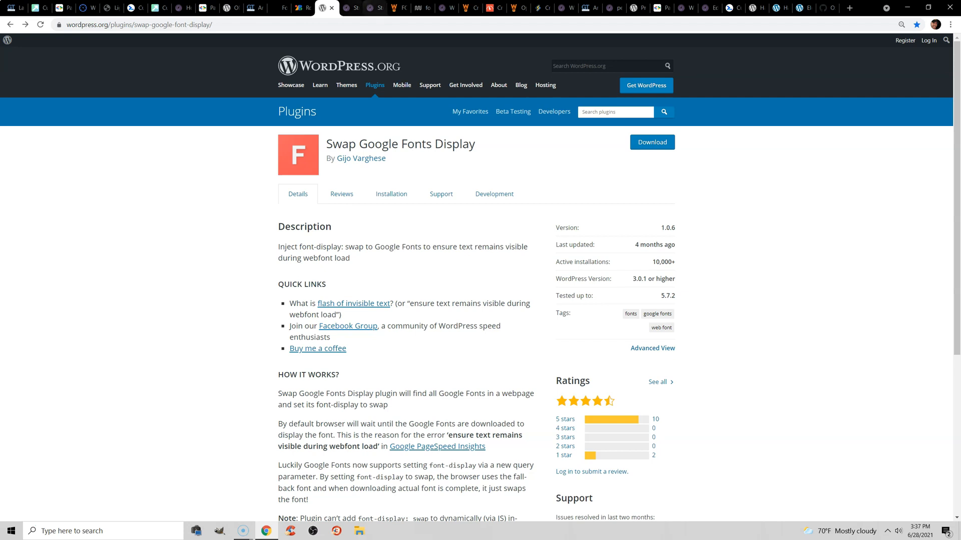
Show String Locator results for exo-2-v9-latin-regular.woff2 (style.css line 410), then return to GTmetrix's font waterfall.
left_click(352, 7)
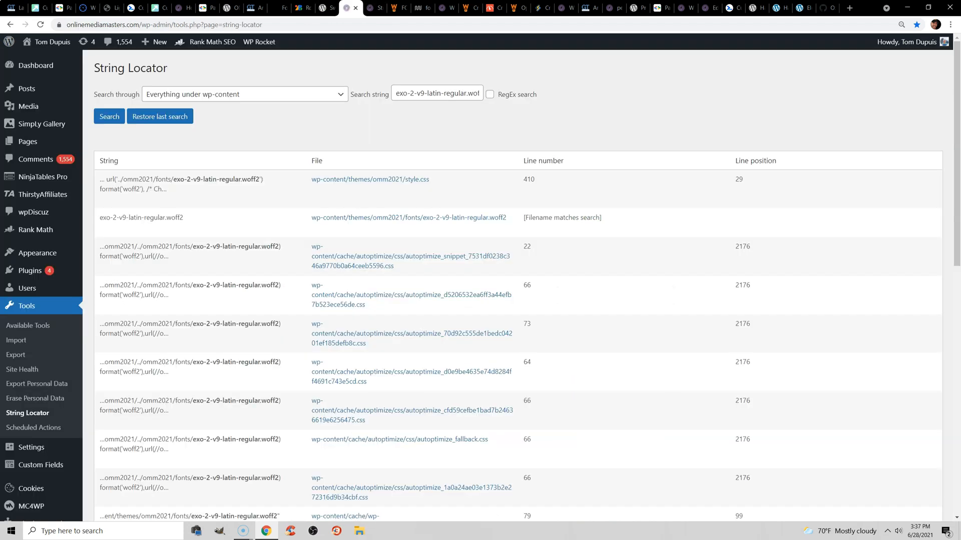
mouse_move(354, 54)
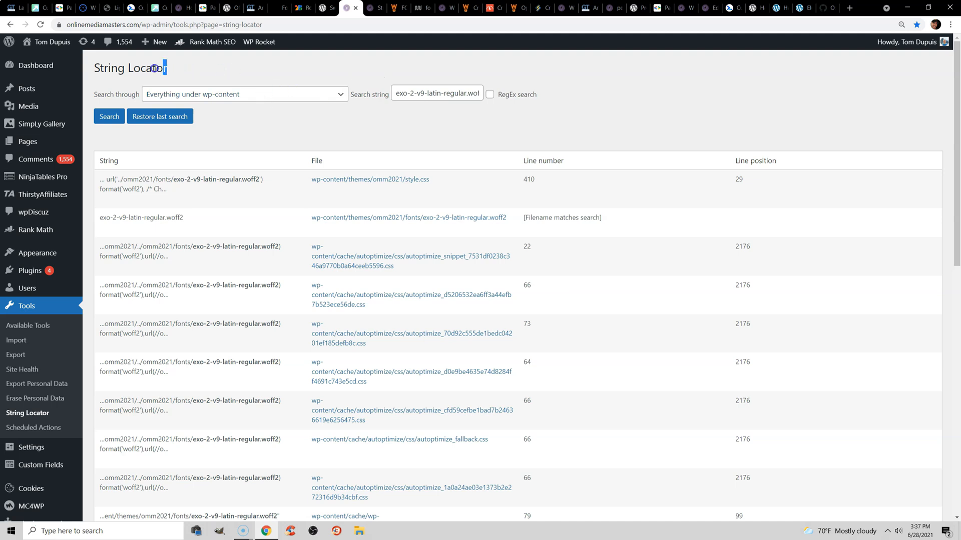
triple_click(129, 67)
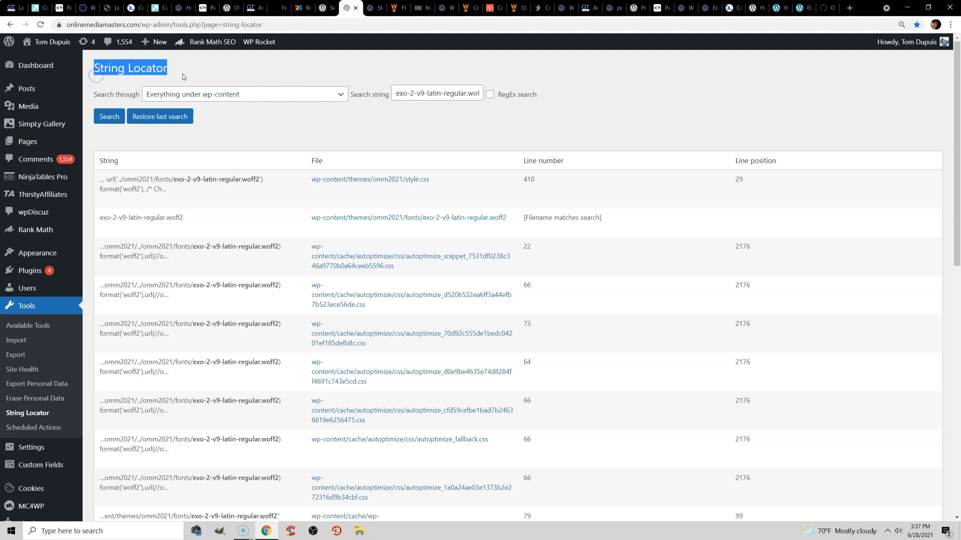
left_click(263, 8)
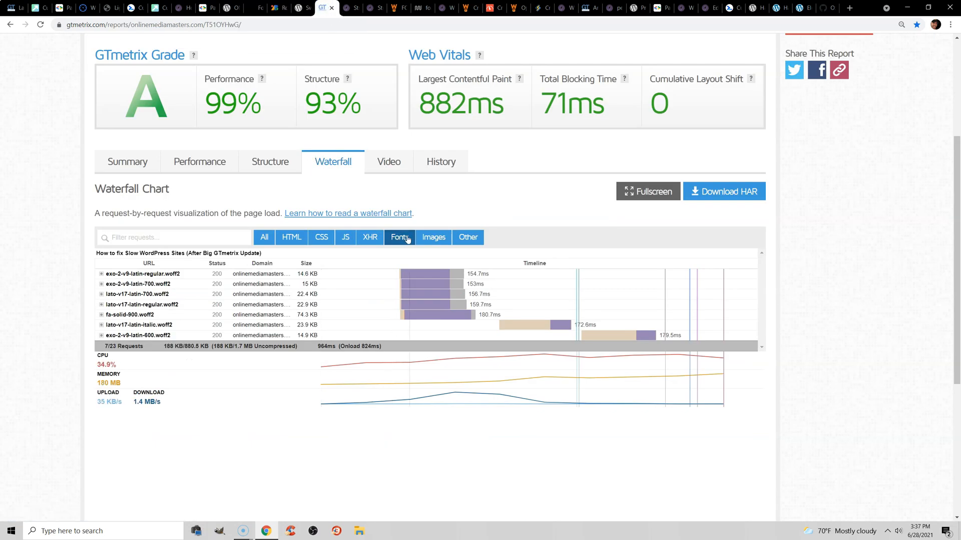
Expand the exo-2-v9-latin-regular.woff2 request to show its headers in the GTmetrix waterfall.
left_click(141, 274)
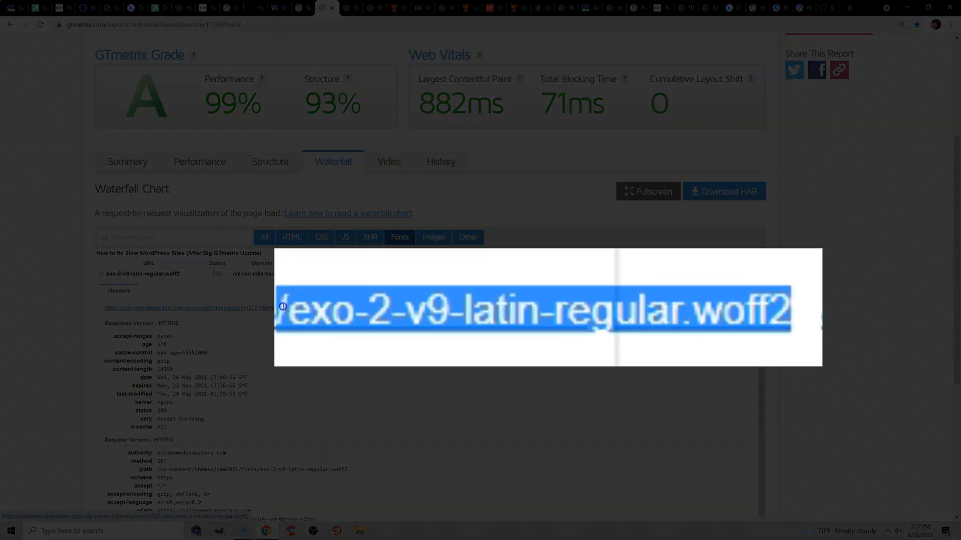
mouse_move(499, 306)
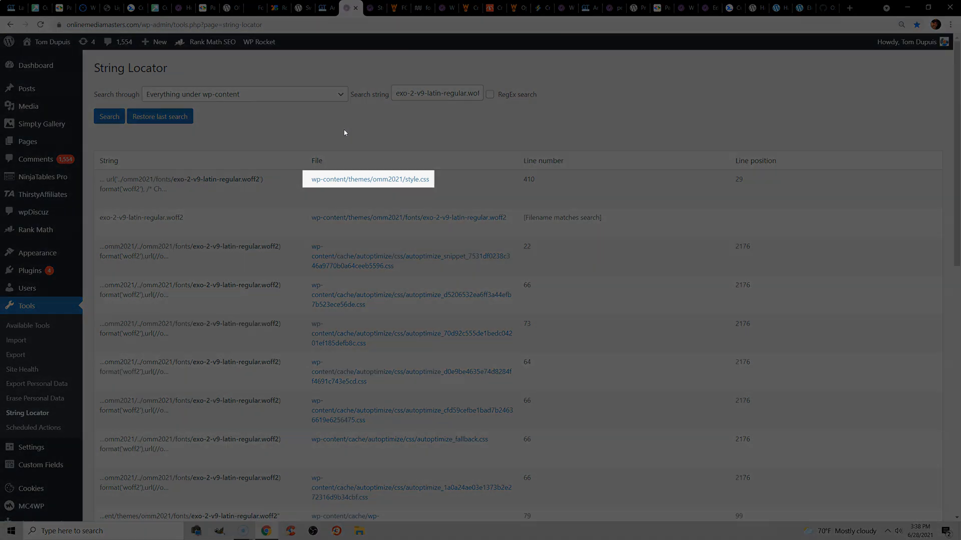
mouse_move(369, 179)
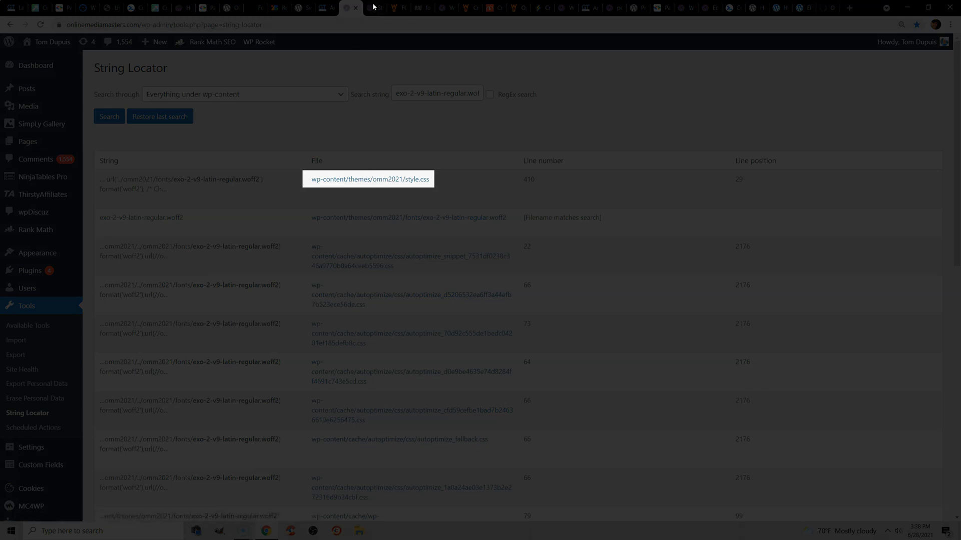
Move from the String Locator style.css entry to the WP Rocket docs page on font-display: swap.
left_click(368, 179)
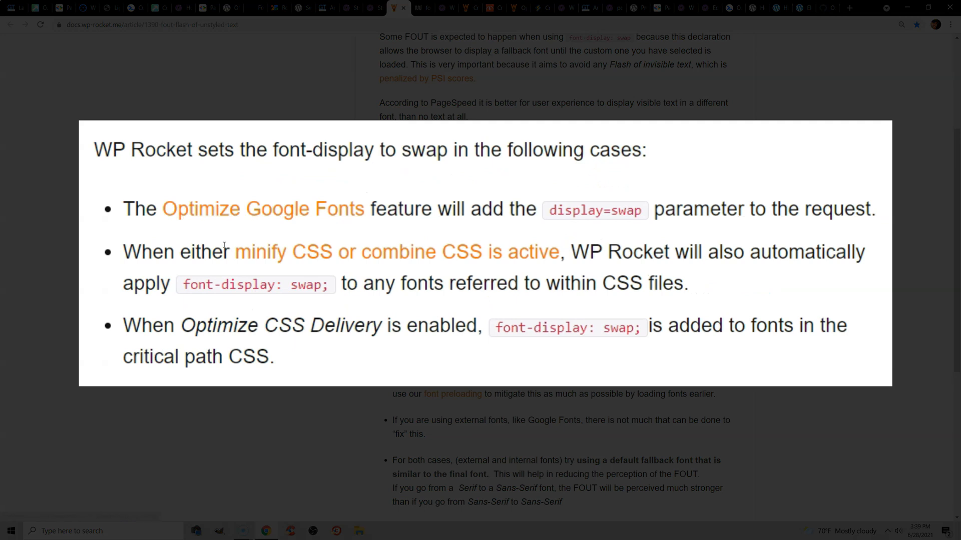
mouse_move(396, 252)
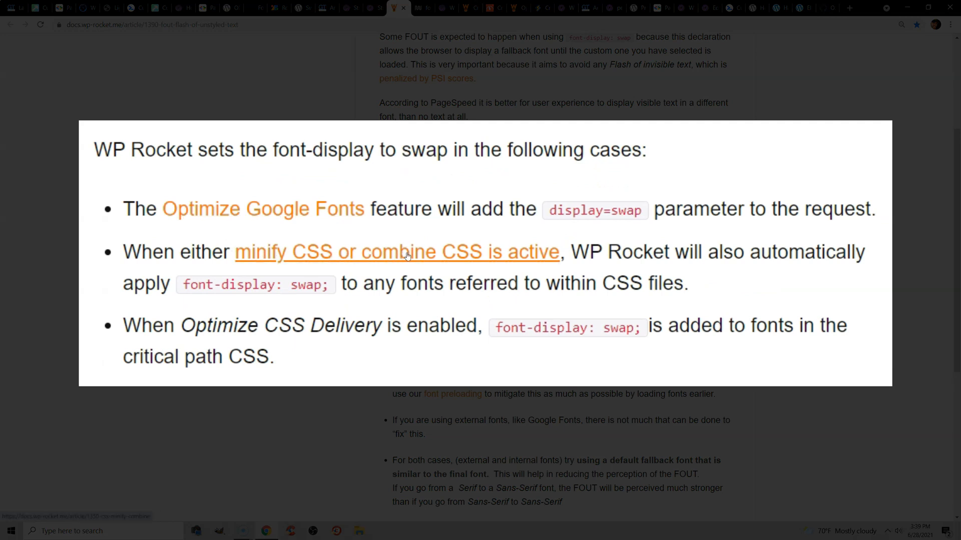
mouse_move(217, 328)
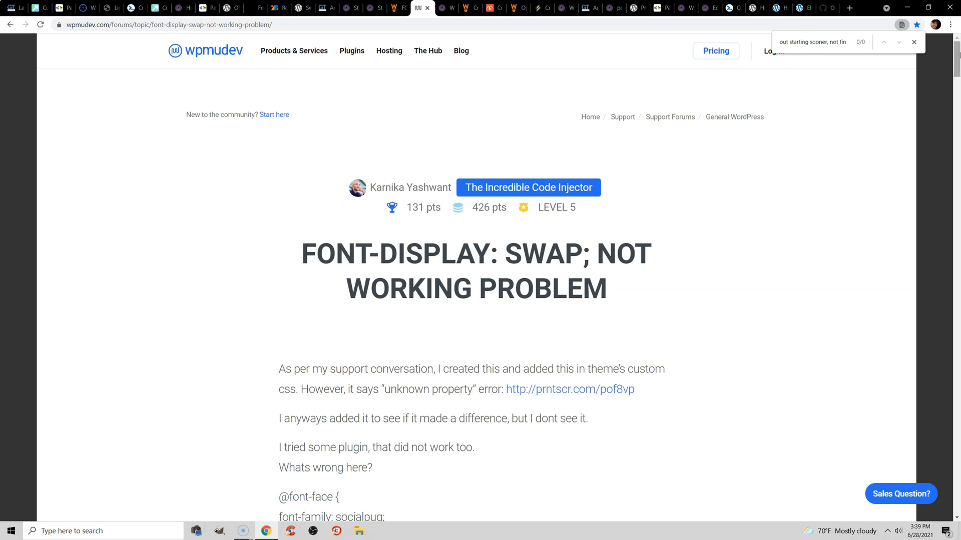
Read the WPMU DEV support reply on font-display swap, then return to the PageSpeed Insights webfont audit.
scroll("up", 3)
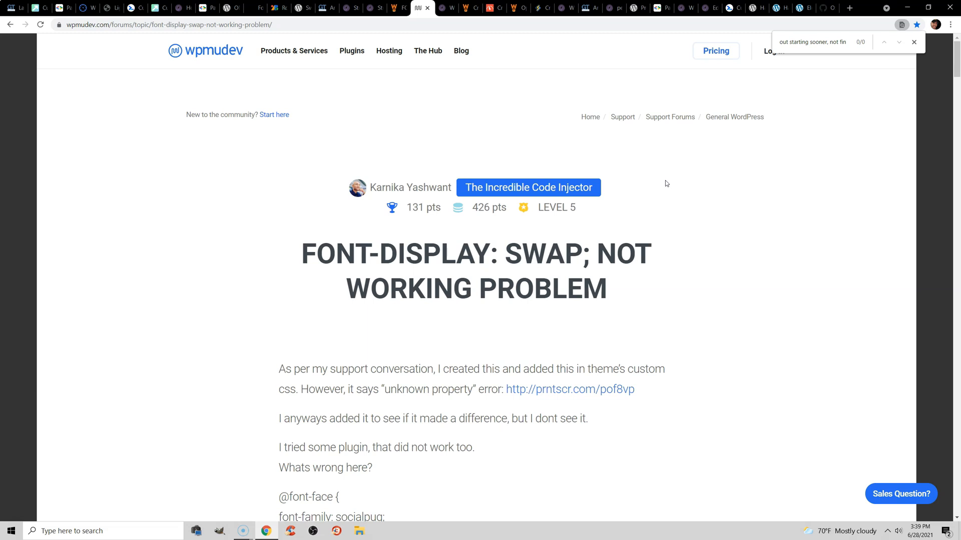
mouse_move(560, 289)
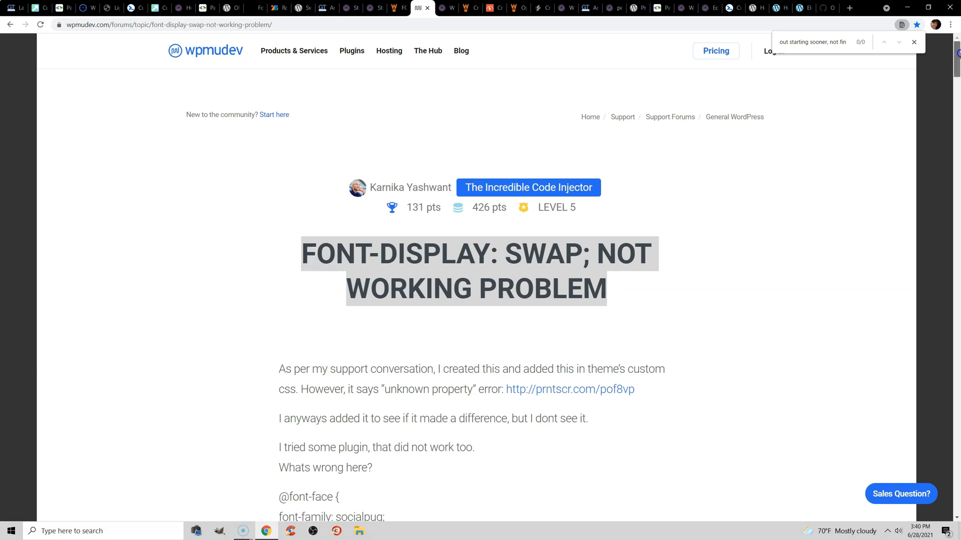
scroll("down", 3)
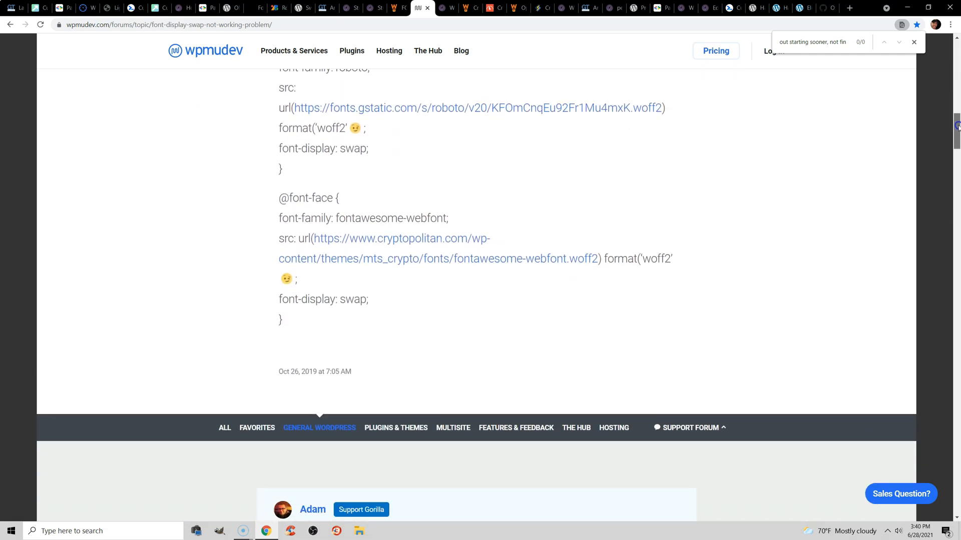
scroll("up", 3)
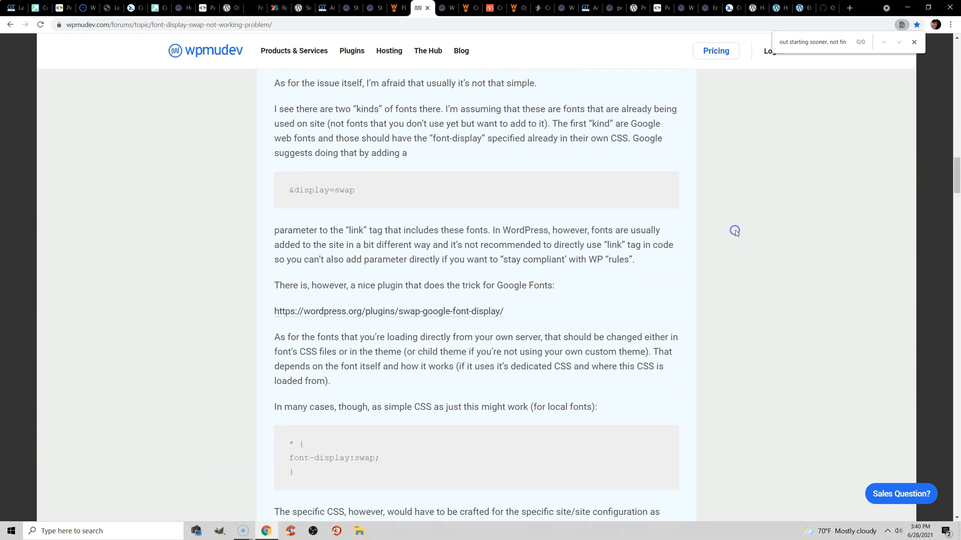
mouse_move(735, 233)
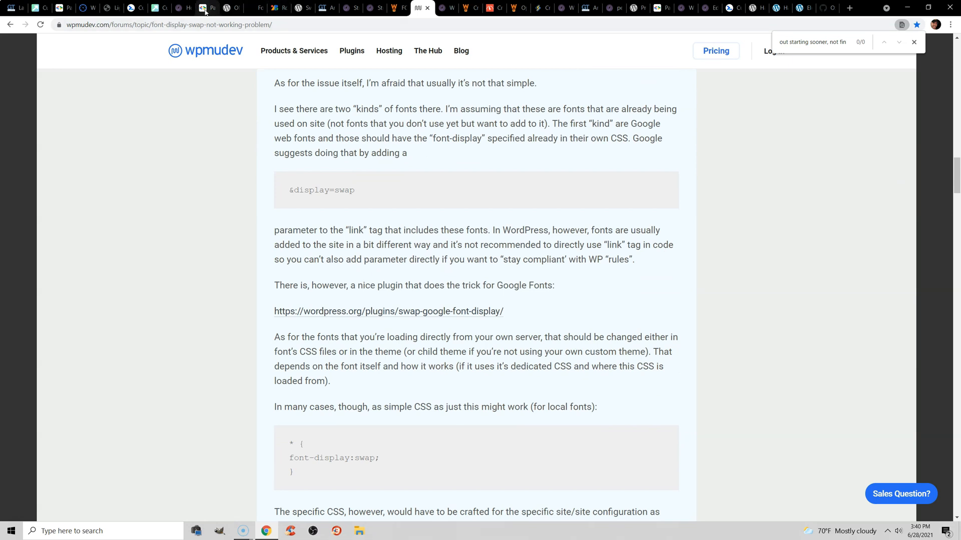
left_click(205, 7)
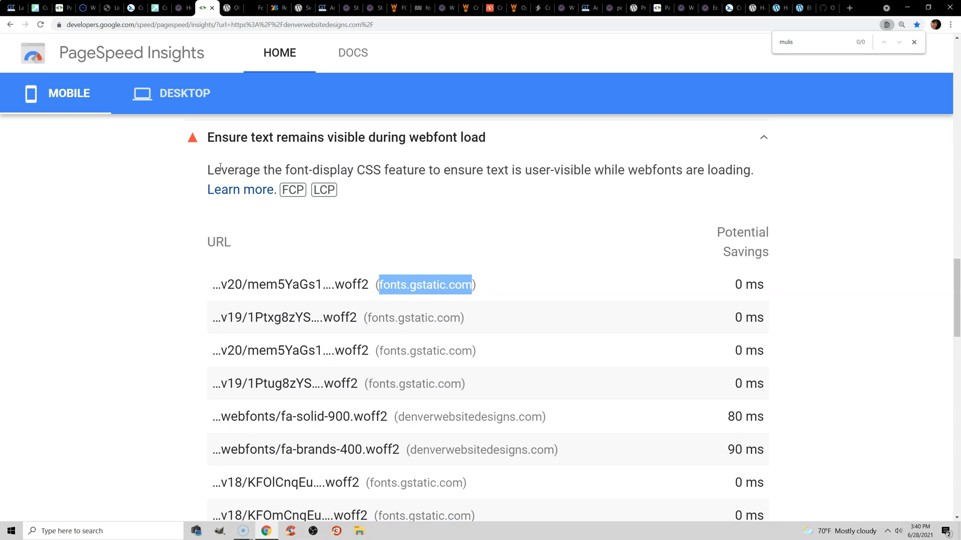
left_click(547, 8)
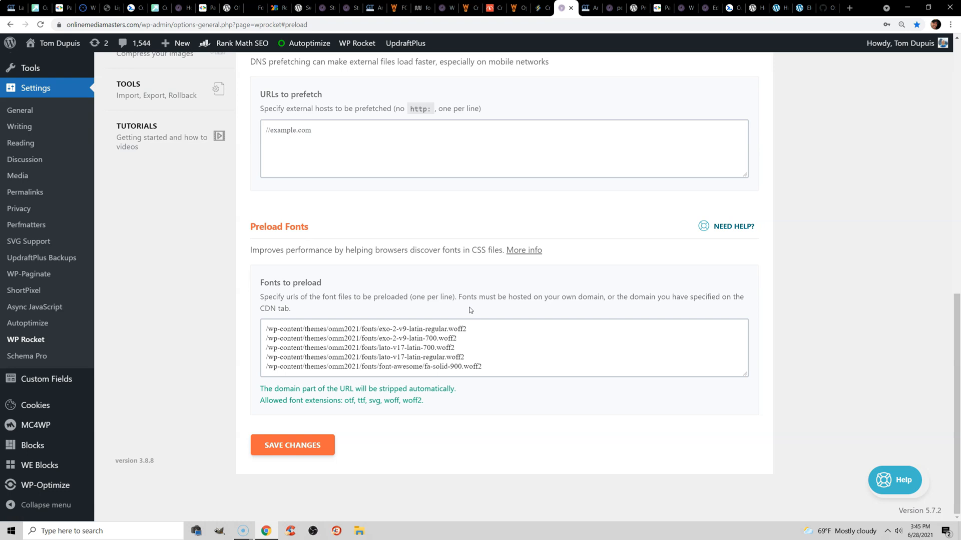
mouse_move(584, 44)
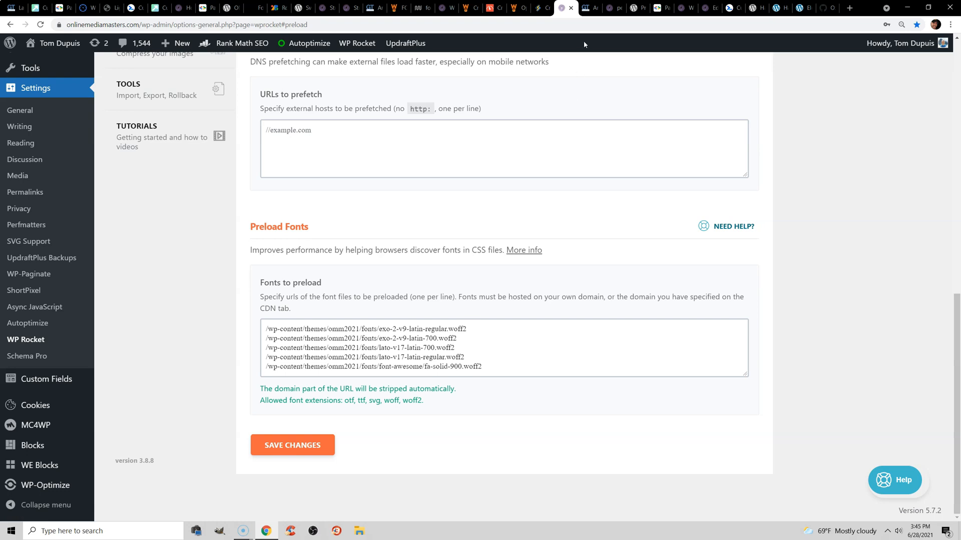
Move from WP Rocket's Preload Fonts list to the GTmetrix waterfall showing the exo-2 font request.
left_click(588, 8)
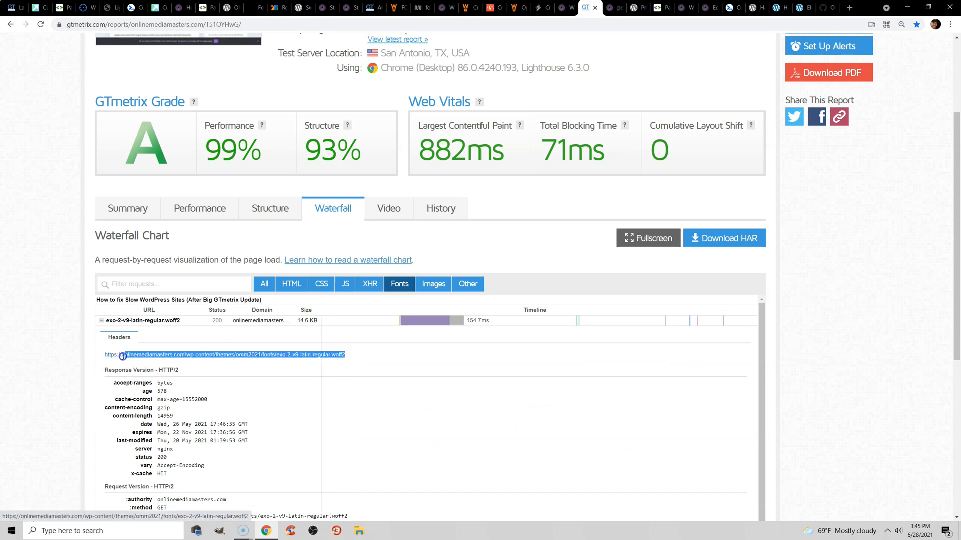
Select the full exo-2 regular woff2 URL in GTmetrix, then return to WP Rocket's Preload Fonts box.
triple_click(225, 354)
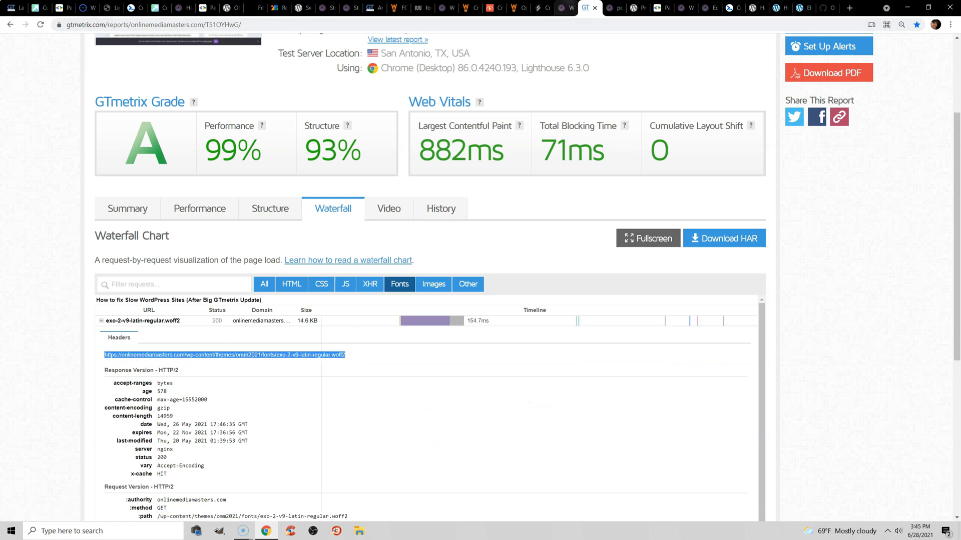
left_click(563, 8)
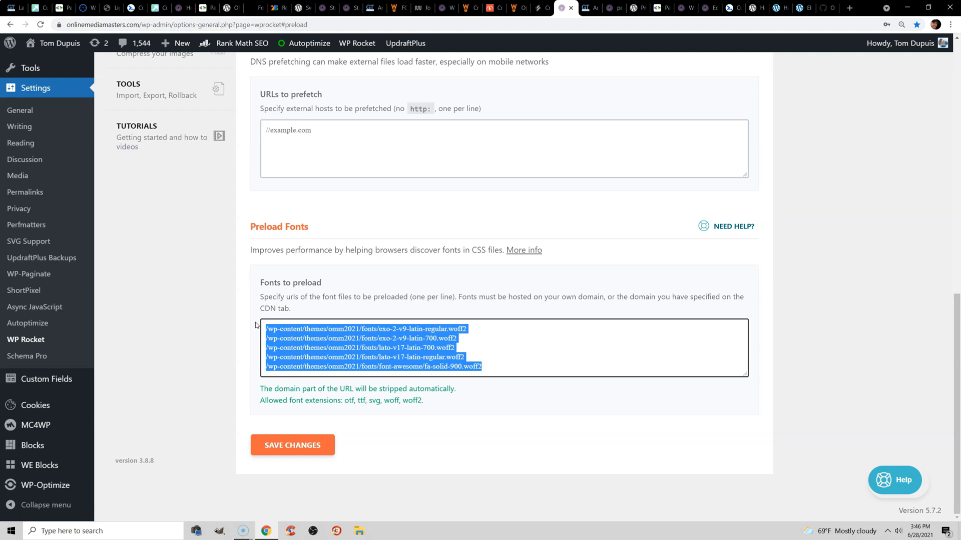
left_click(502, 370)
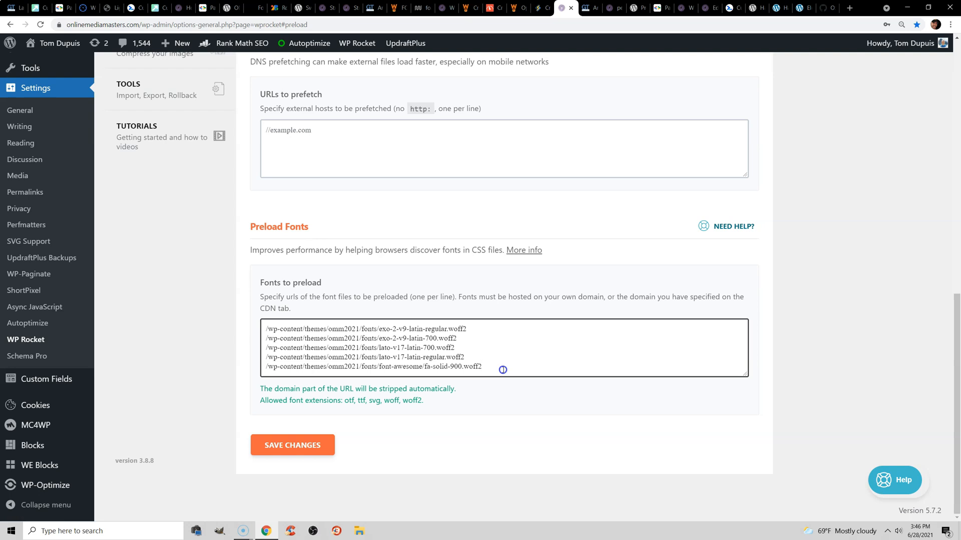
left_click(103, 165)
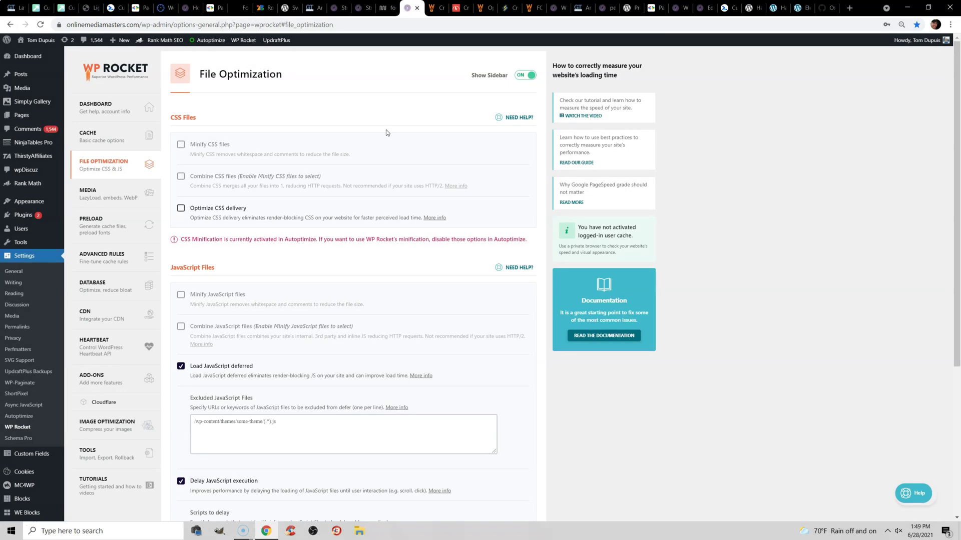
mouse_move(216, 213)
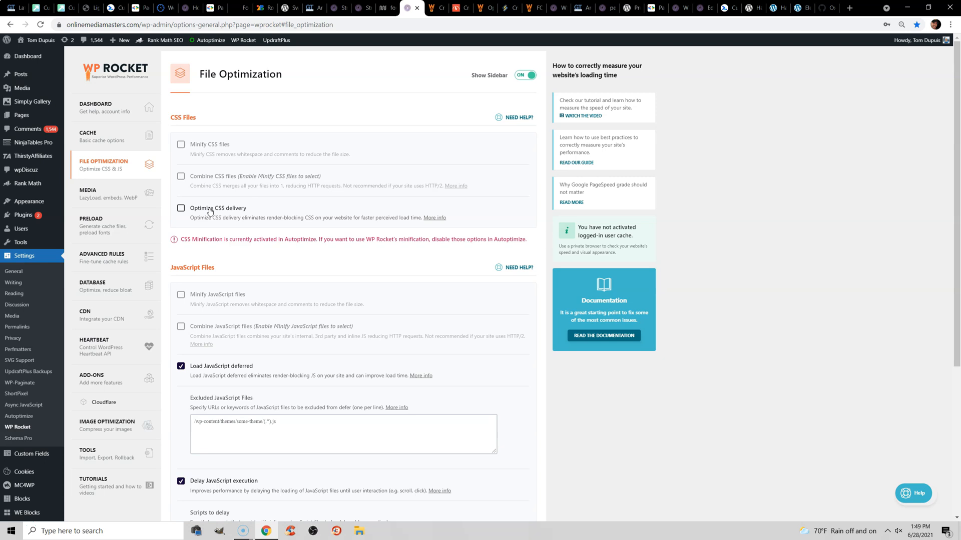
Enable Optimize CSS delivery and bring up its documentation on critical CSS issues.
left_click(181, 208)
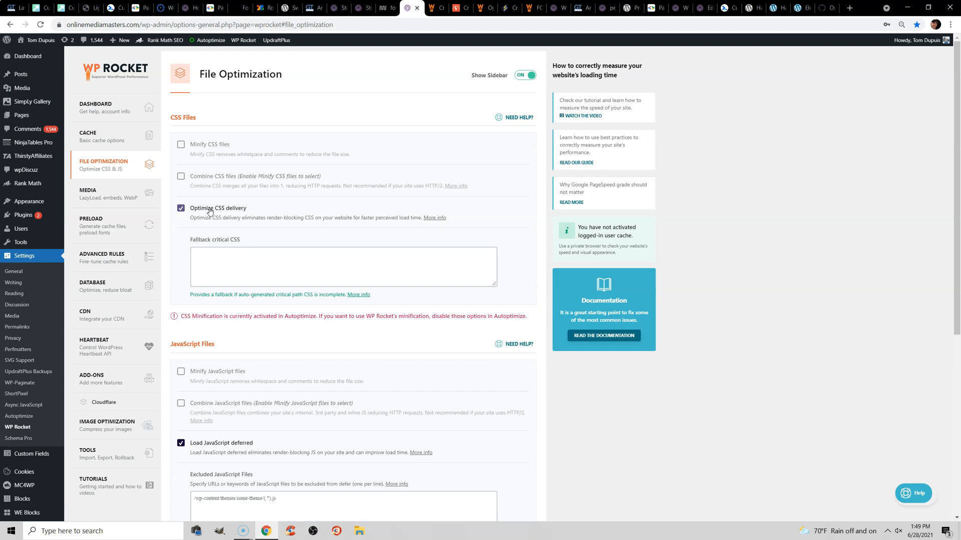
mouse_move(263, 215)
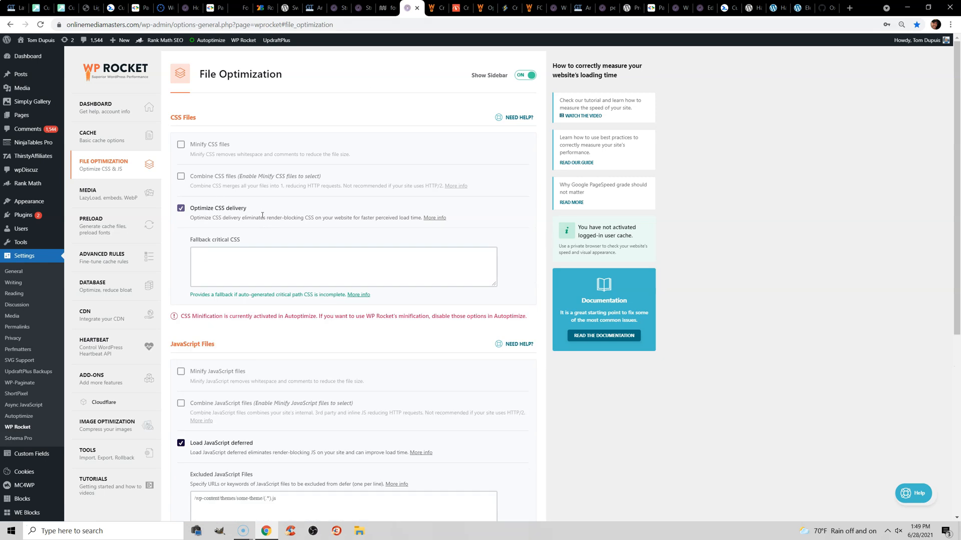
left_click(433, 217)
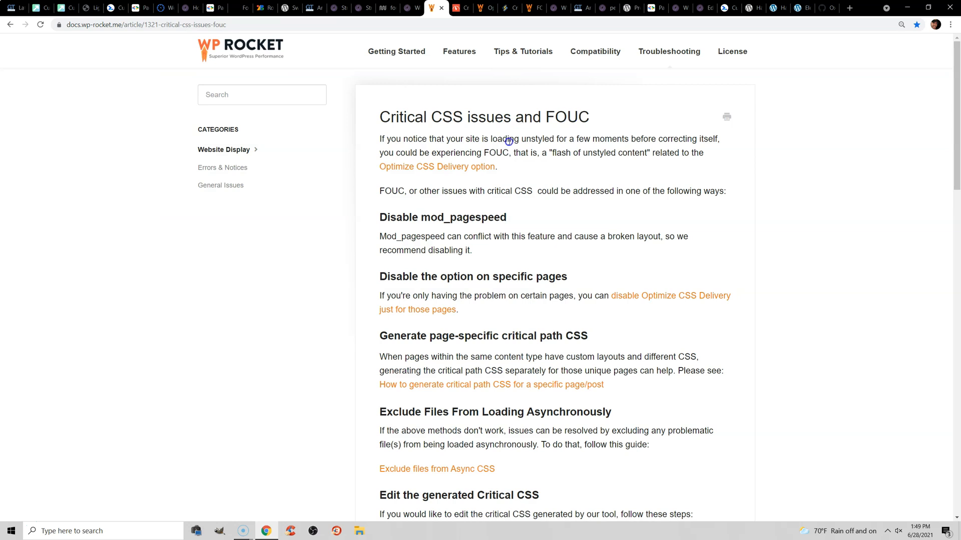
mouse_move(431, 130)
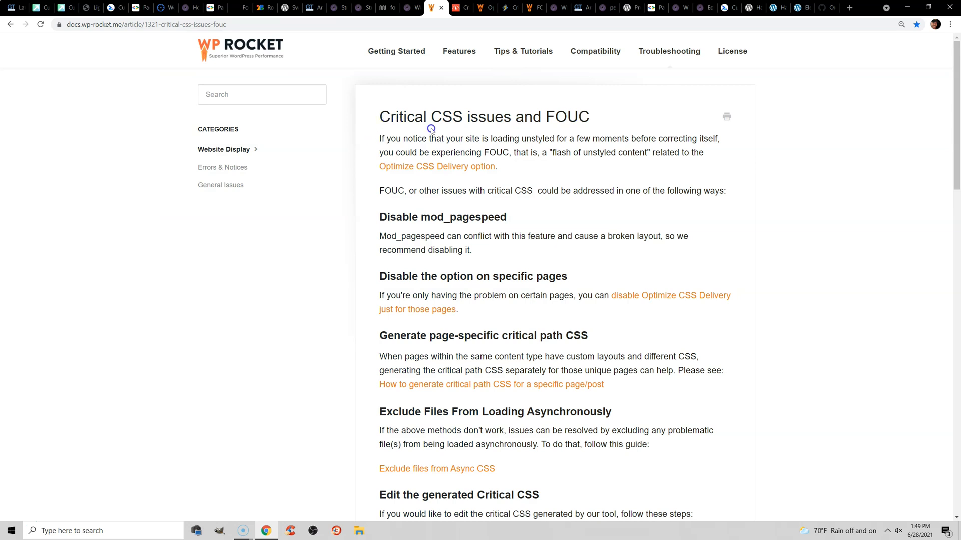
mouse_move(438, 167)
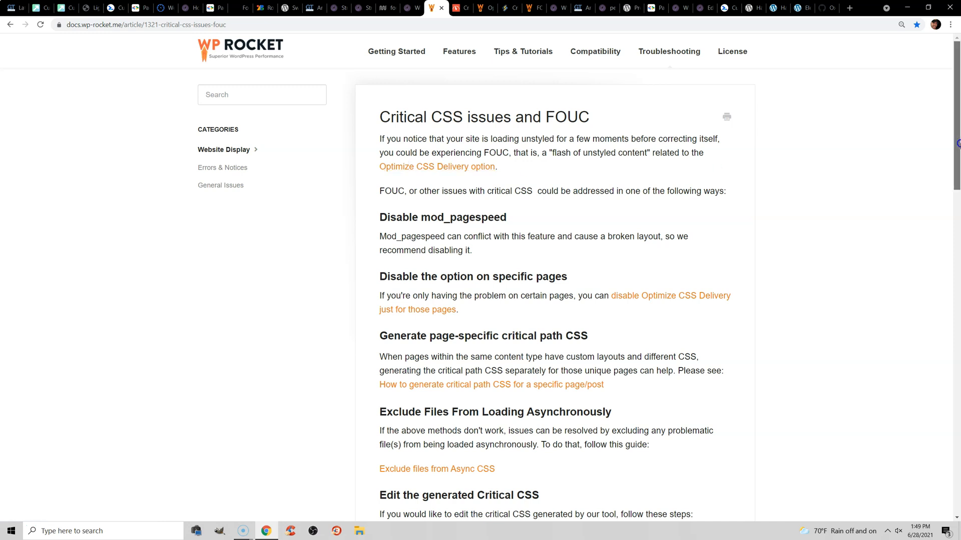
Scroll the critical CSS article to the Use Fallback Critical CSS section.
scroll("down", 3)
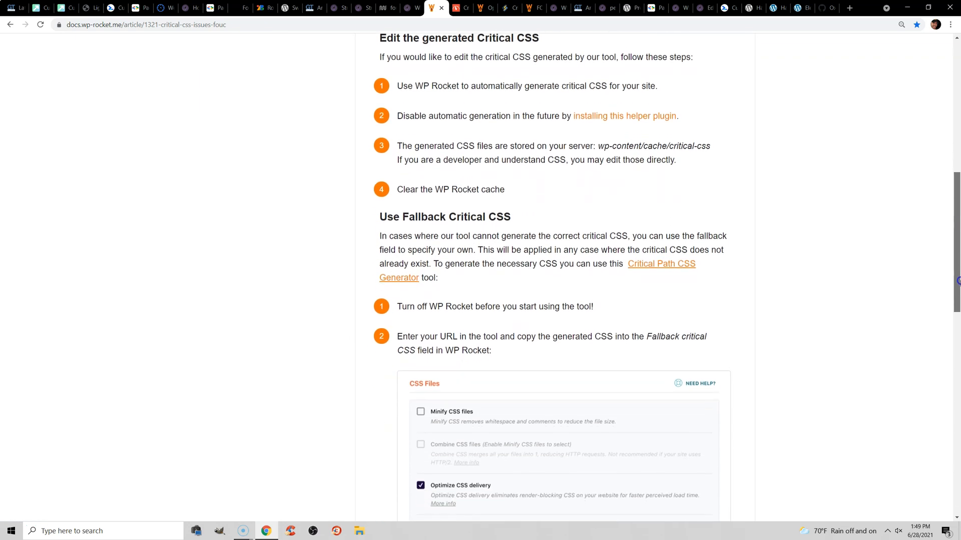
scroll("up", 3)
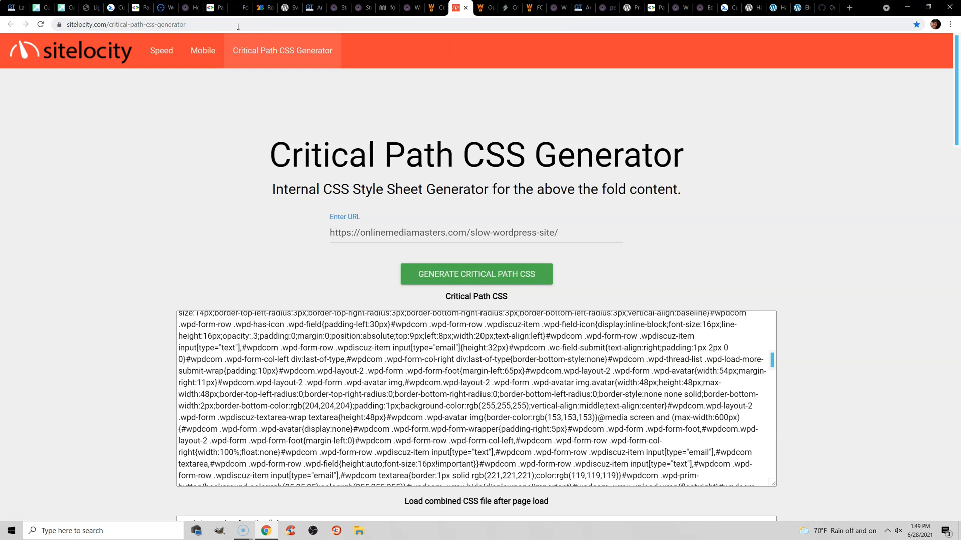
Select the generator's address bar, review the output, and return to WP Rocket File Optimization.
left_click(153, 24)
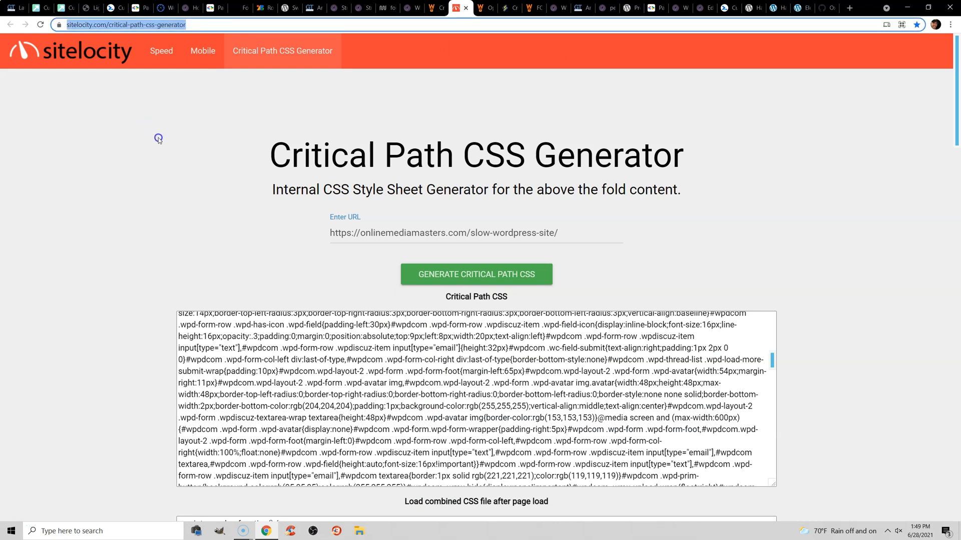
mouse_move(388, 196)
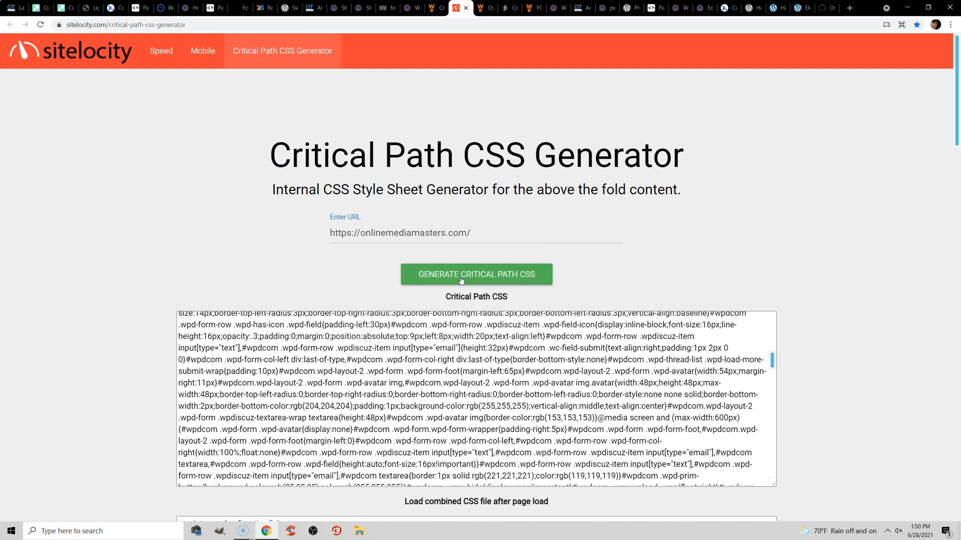
scroll("down", 3)
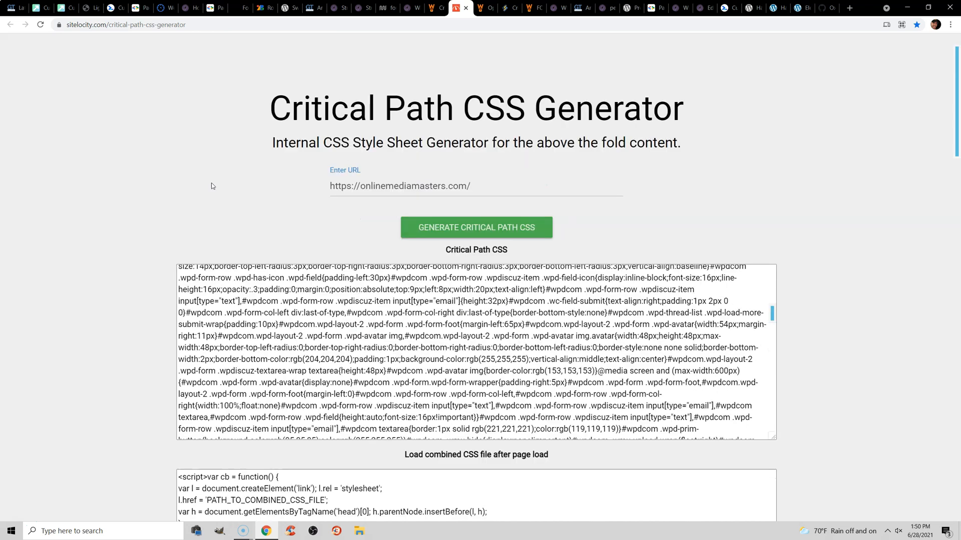
left_click(411, 7)
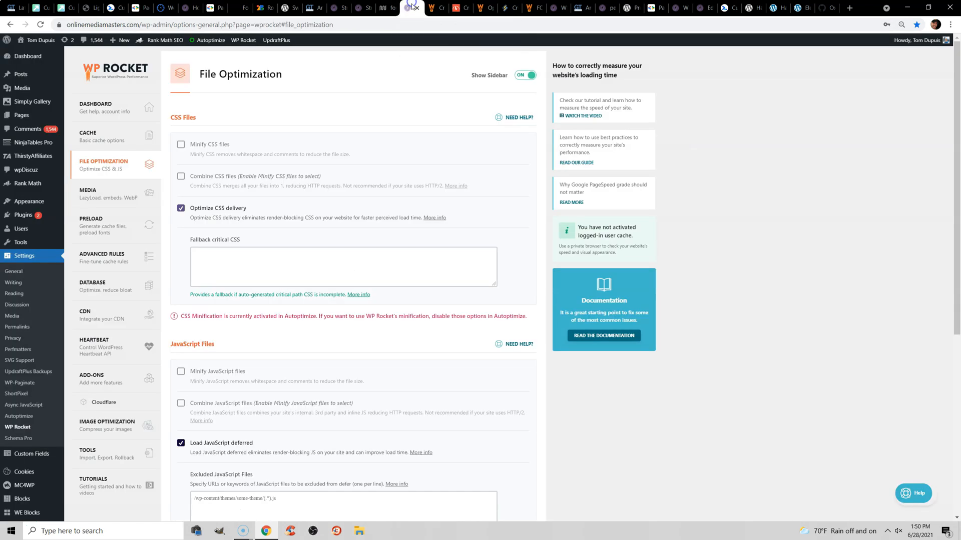
left_click(344, 266)
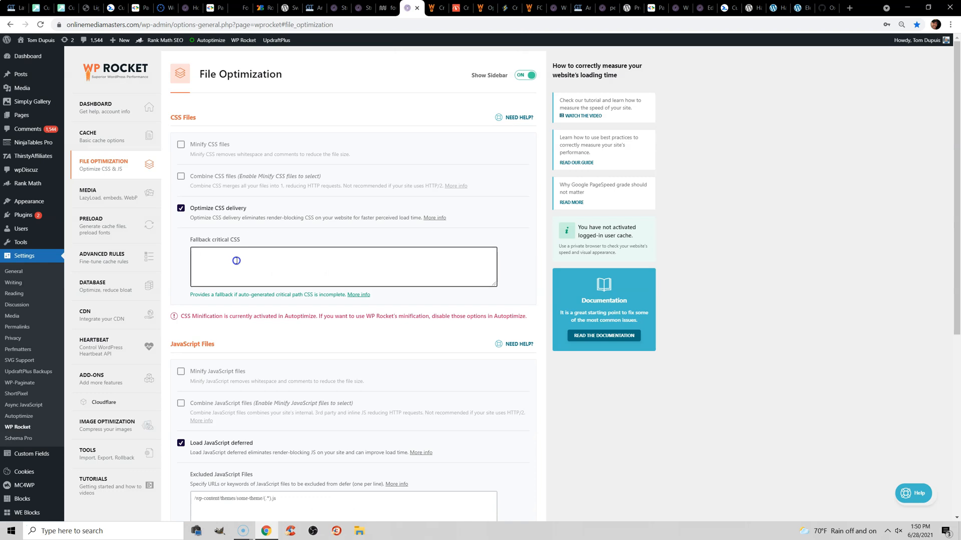
left_click(195, 253)
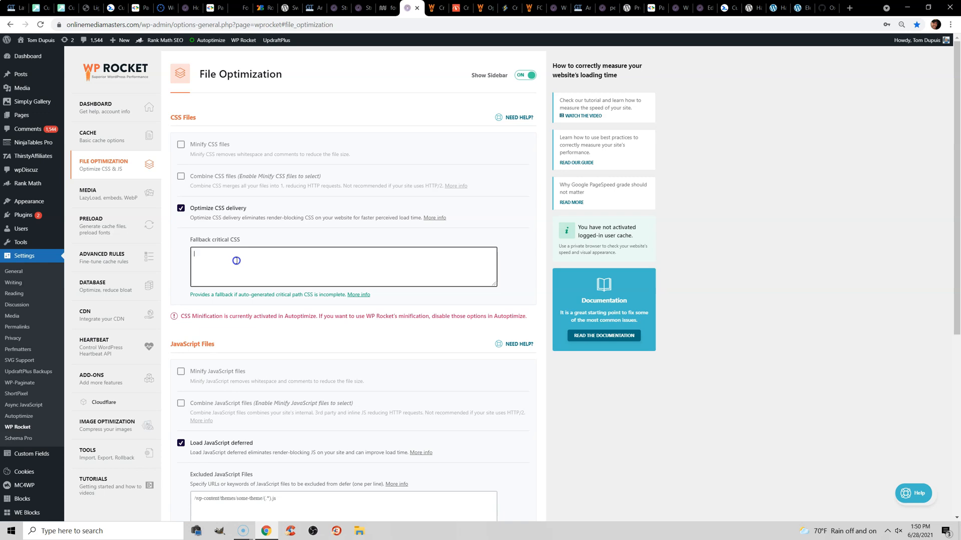
mouse_move(181, 176)
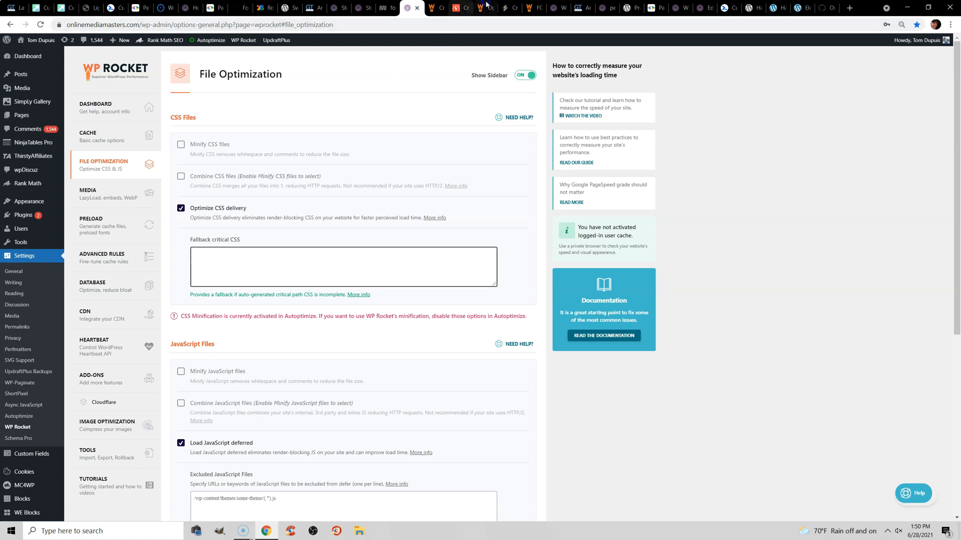
Return to the Optimize CSS Delivery article and select the rocket-critical-css tag name.
left_click(484, 8)
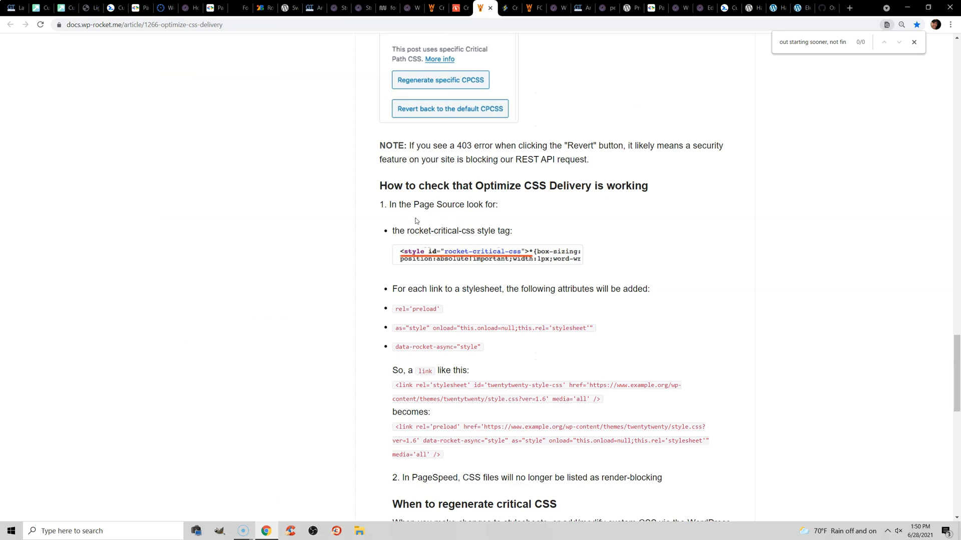
double_click(440, 231)
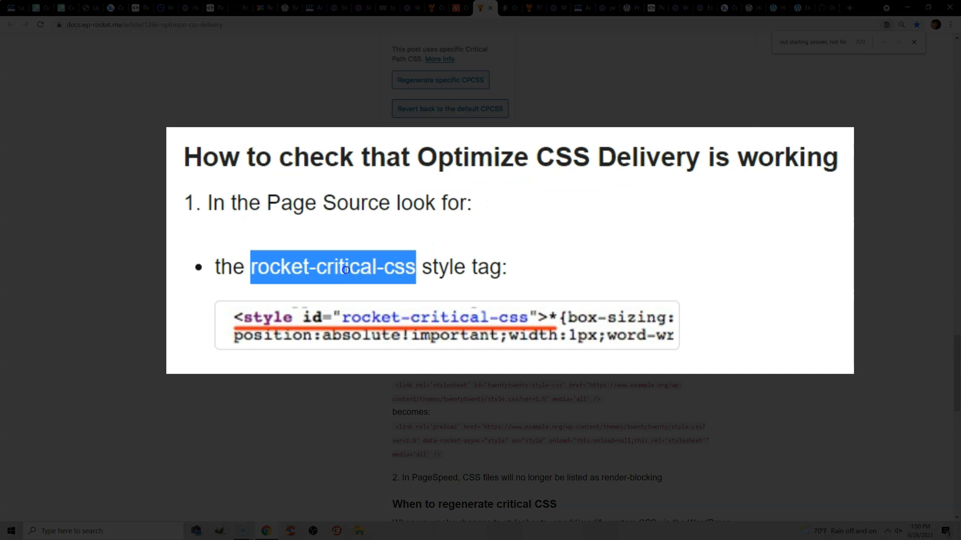
mouse_move(362, 269)
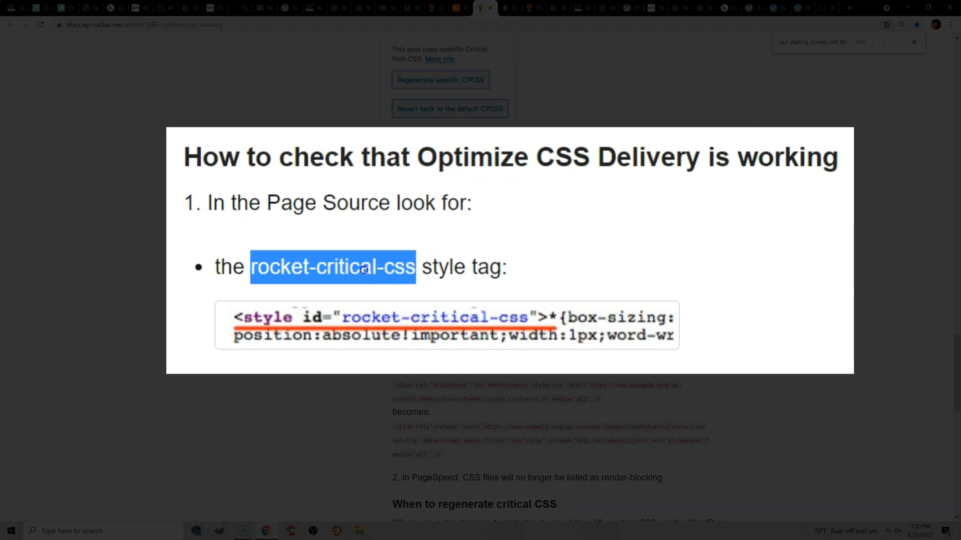
mouse_move(354, 273)
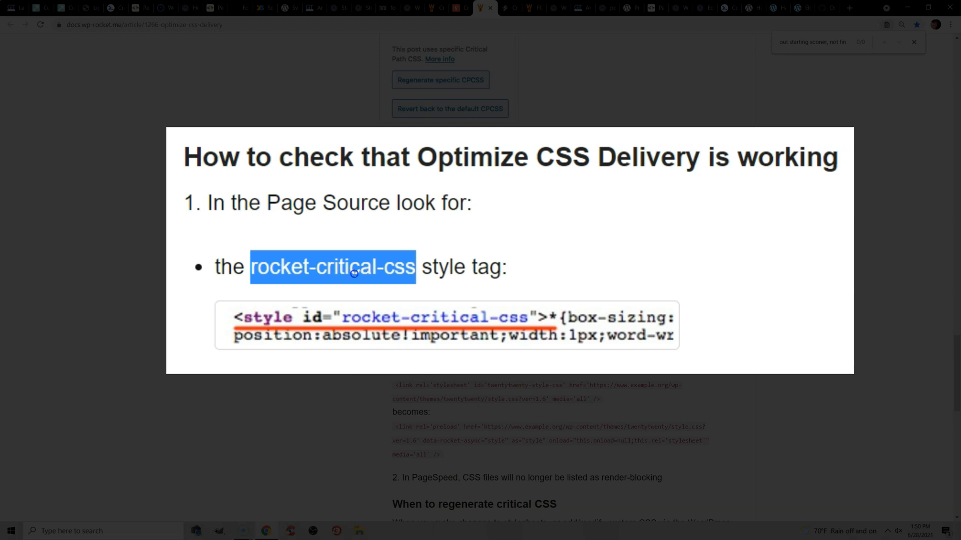
mouse_move(309, 244)
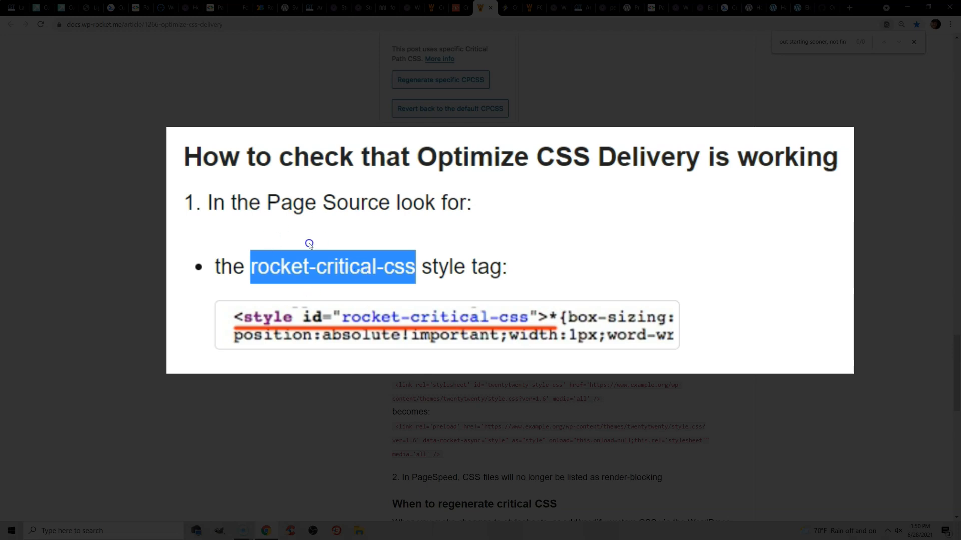
mouse_move(301, 269)
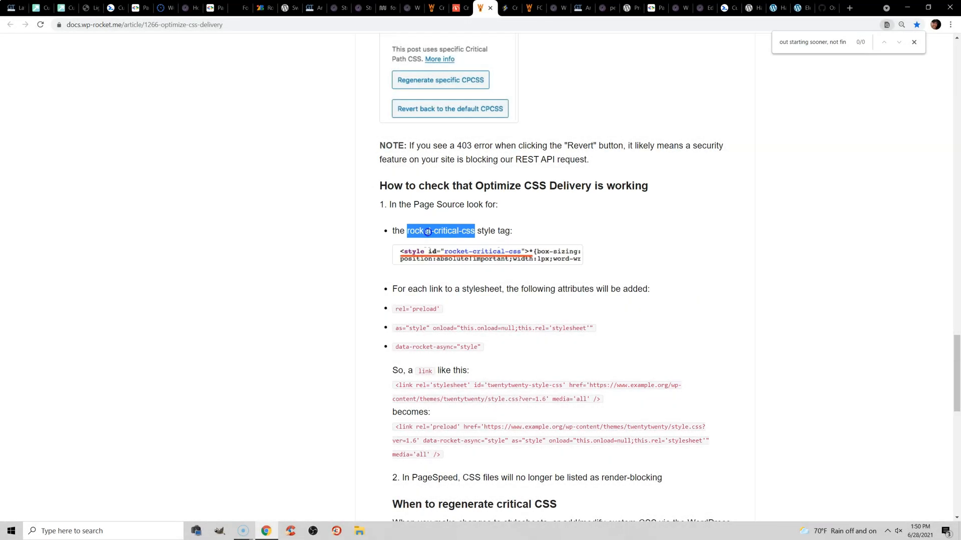
mouse_move(493, 72)
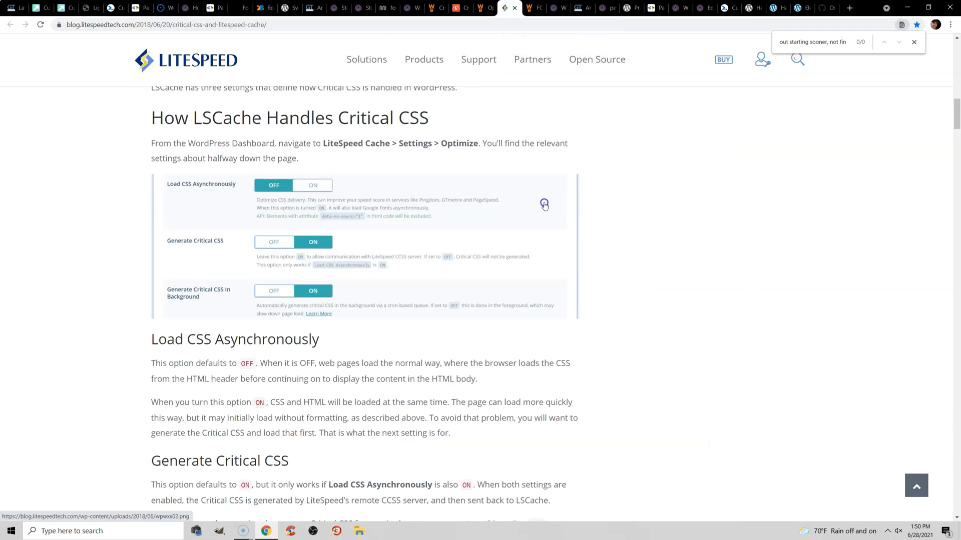
mouse_move(258, 197)
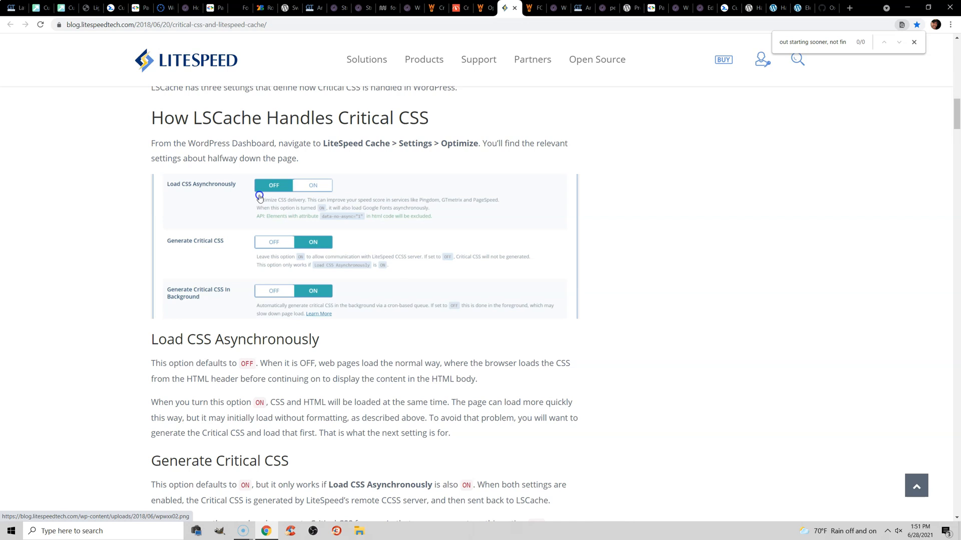
mouse_move(292, 206)
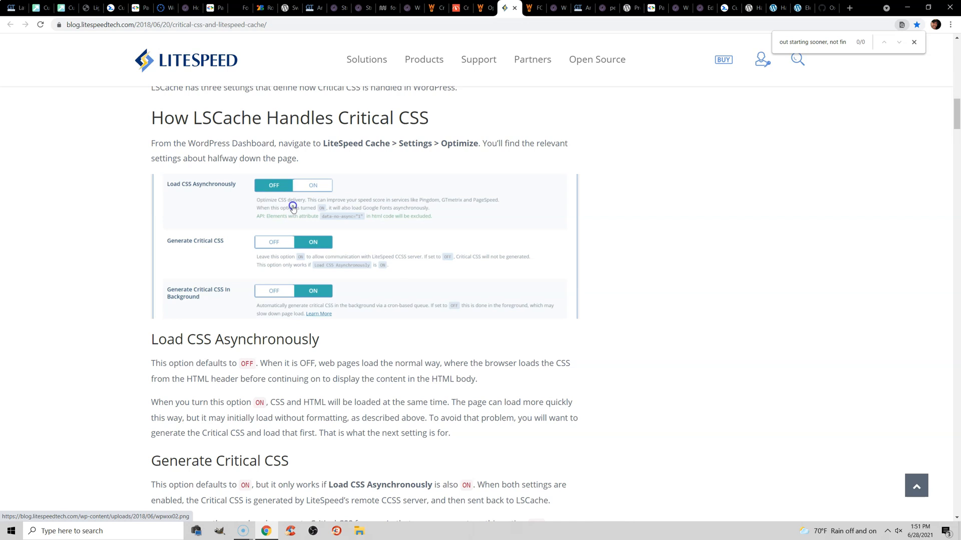
mouse_move(219, 246)
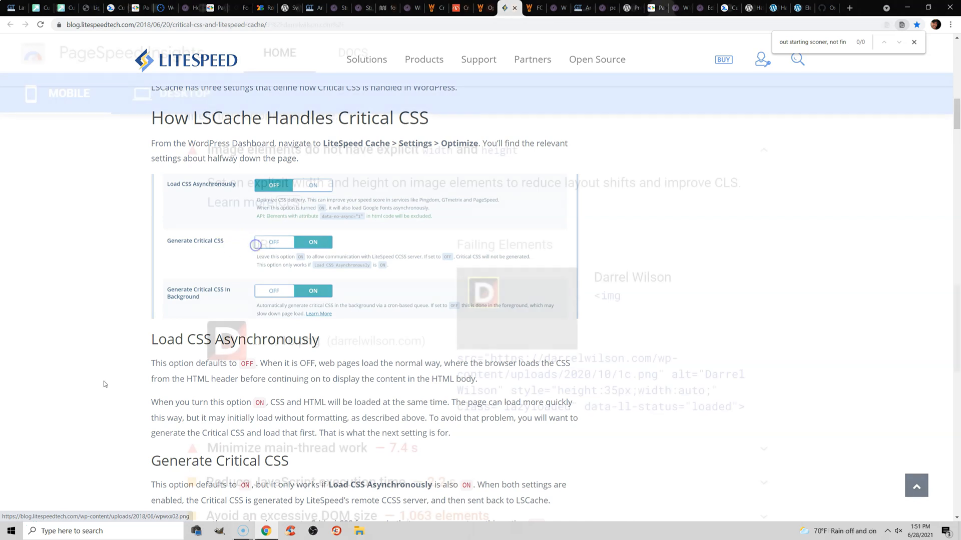
Move from the LiteSpeed critical CSS article to the PageSpeed Insights report.
left_click(638, 8)
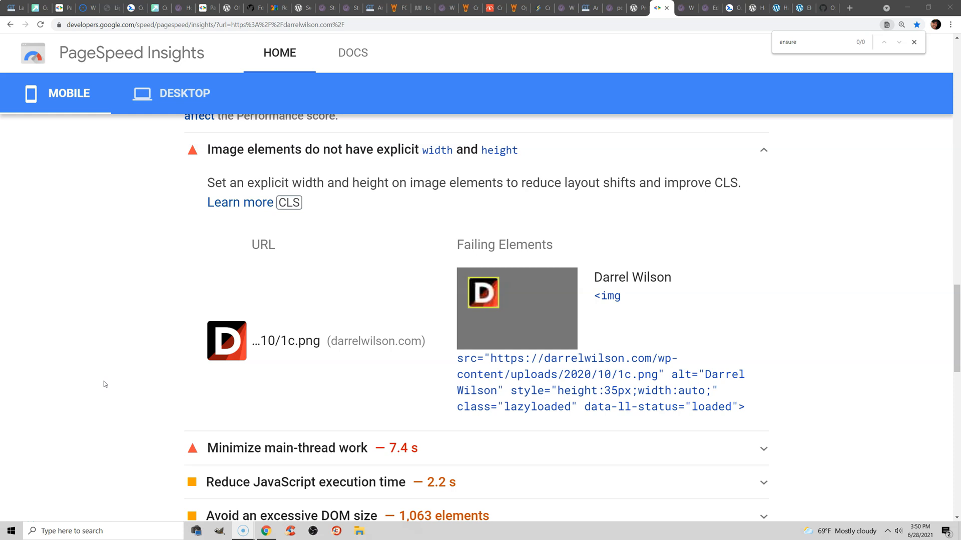
Move from the image dimensions audit to the Test Post in WordPress.
left_click(679, 8)
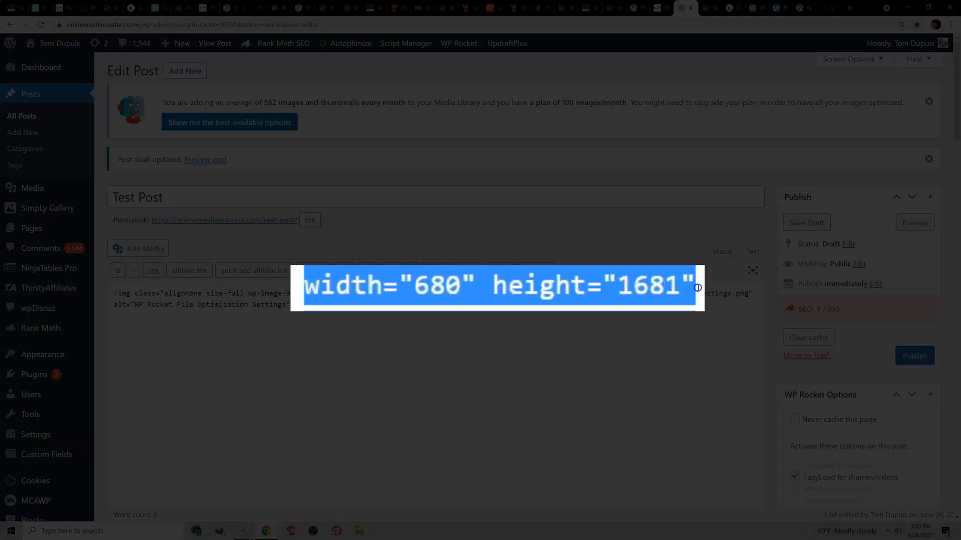
mouse_move(613, 105)
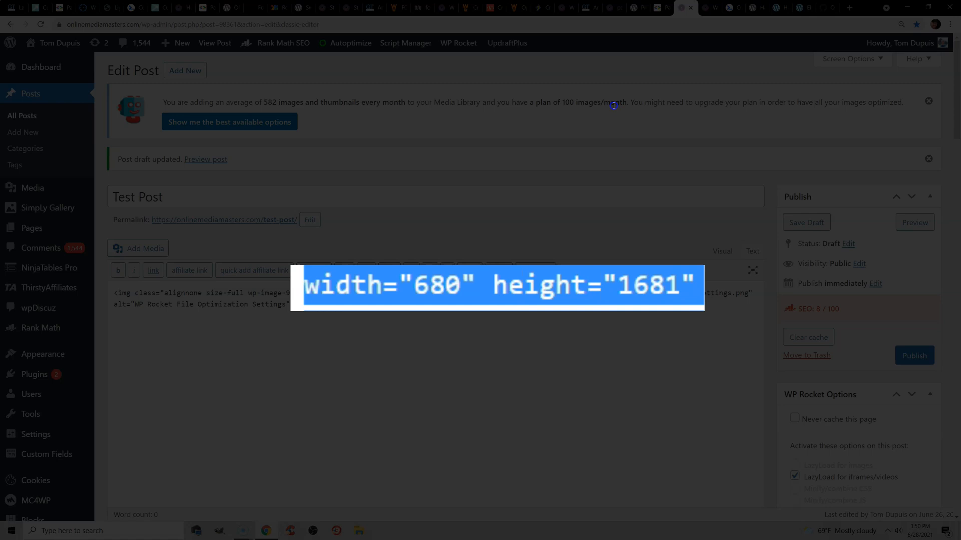
mouse_move(531, 333)
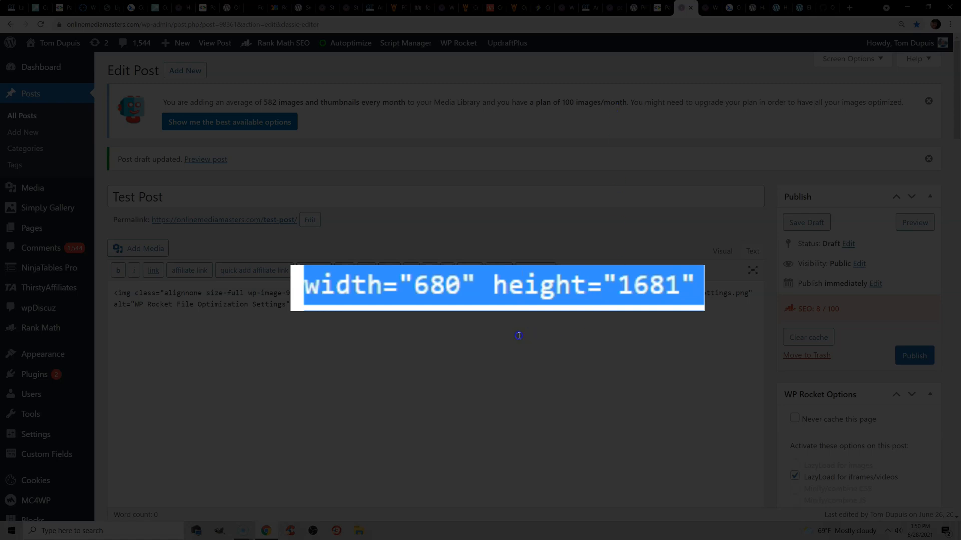
mouse_move(710, 6)
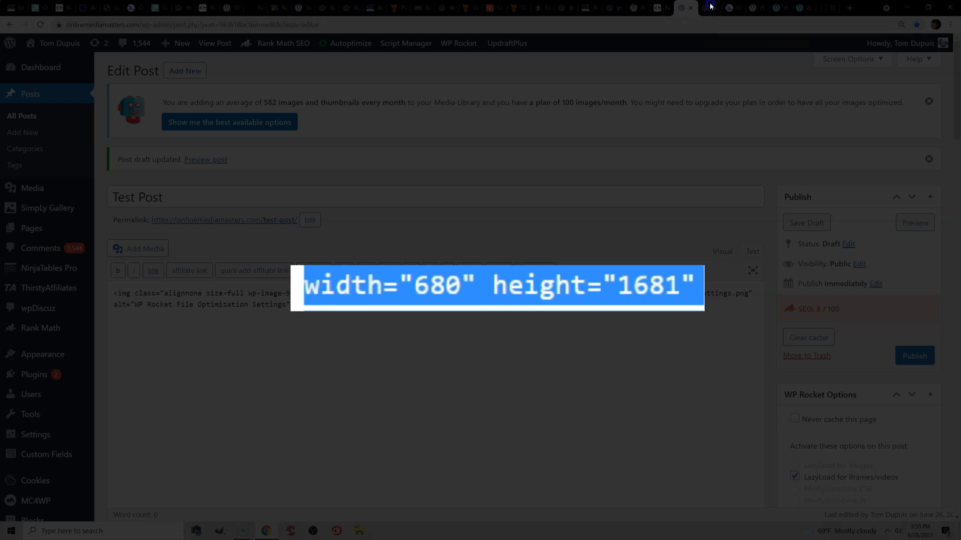
Move from the post's img width/height code to WP Rocket's Media settings.
left_click(684, 8)
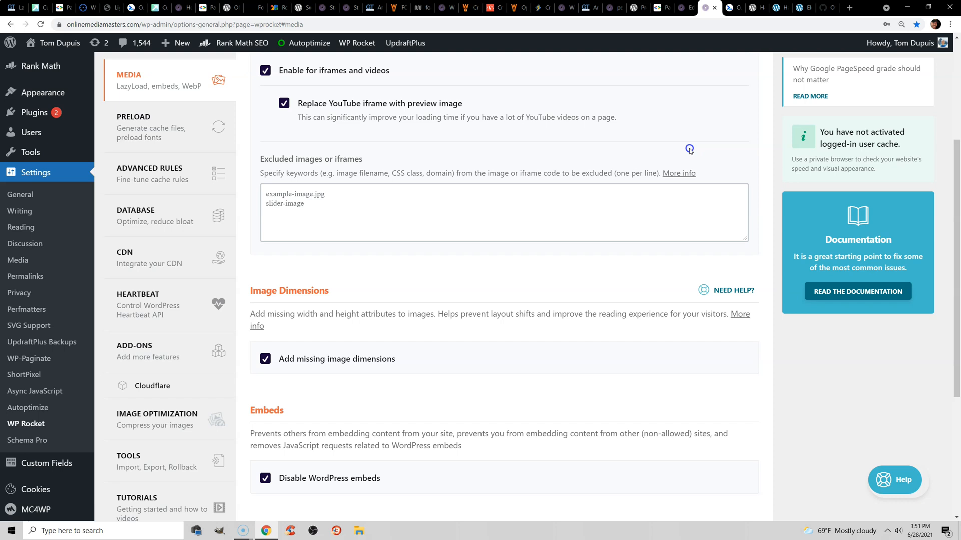
mouse_move(558, 309)
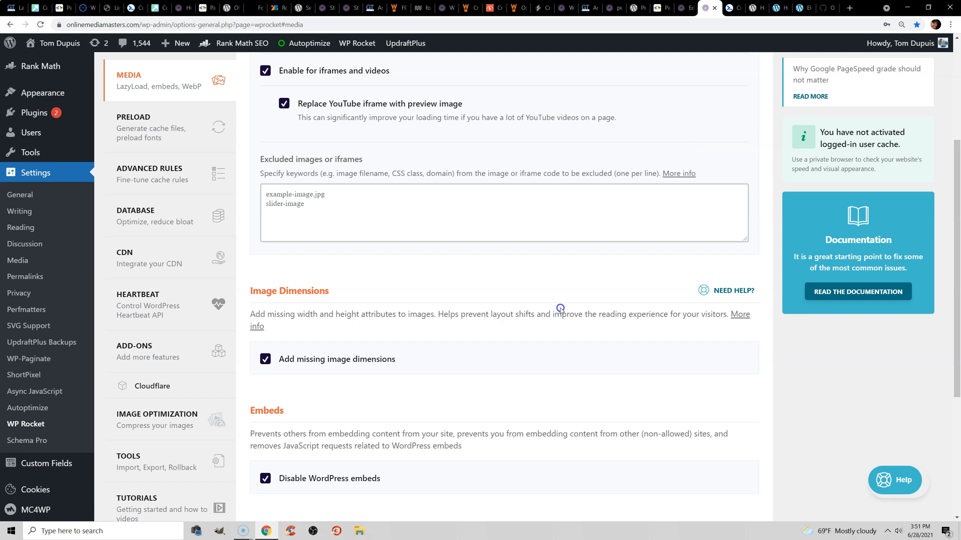
Move from the Add missing image dimensions setting to the Elementor page editor.
left_click(731, 8)
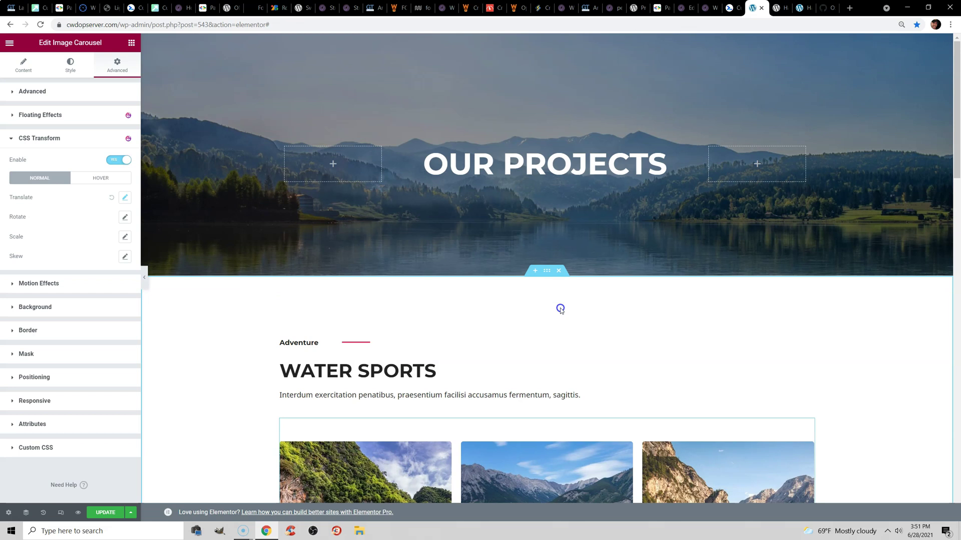
mouse_move(553, 305)
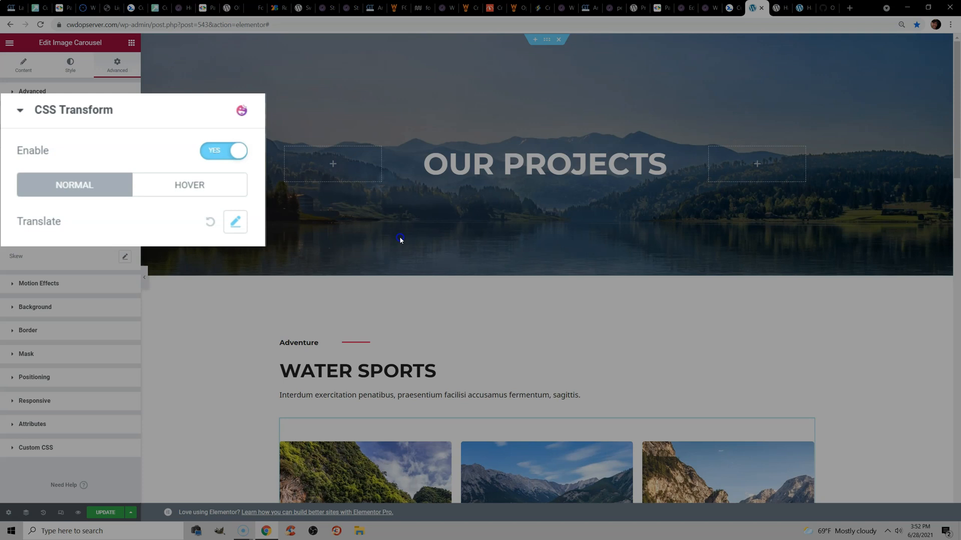
Move from the Image Carousel's CSS Transform settings to the Happy Addons plugin page.
left_click(235, 222)
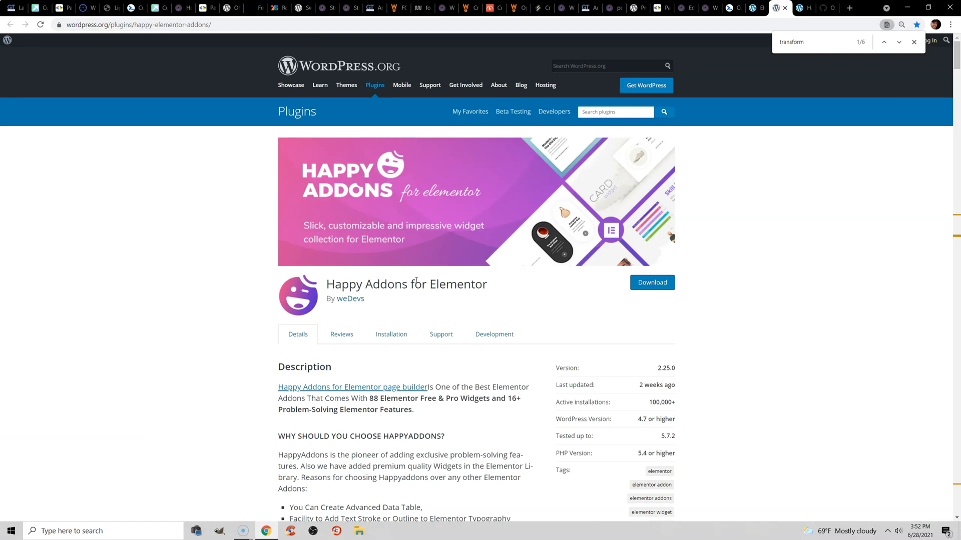
Show the Happy Addons Features list with the CSS Transform toggle enabled.
left_click(800, 8)
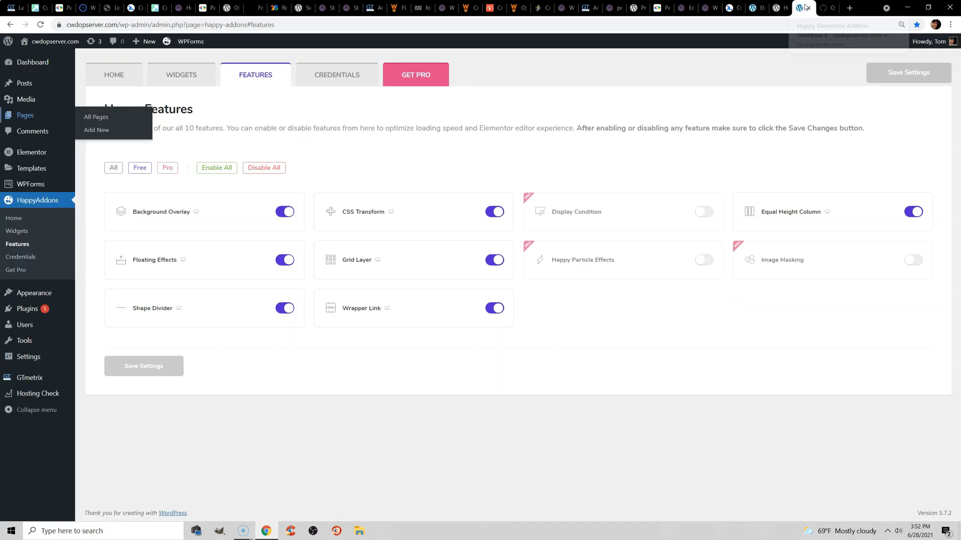
mouse_move(458, 172)
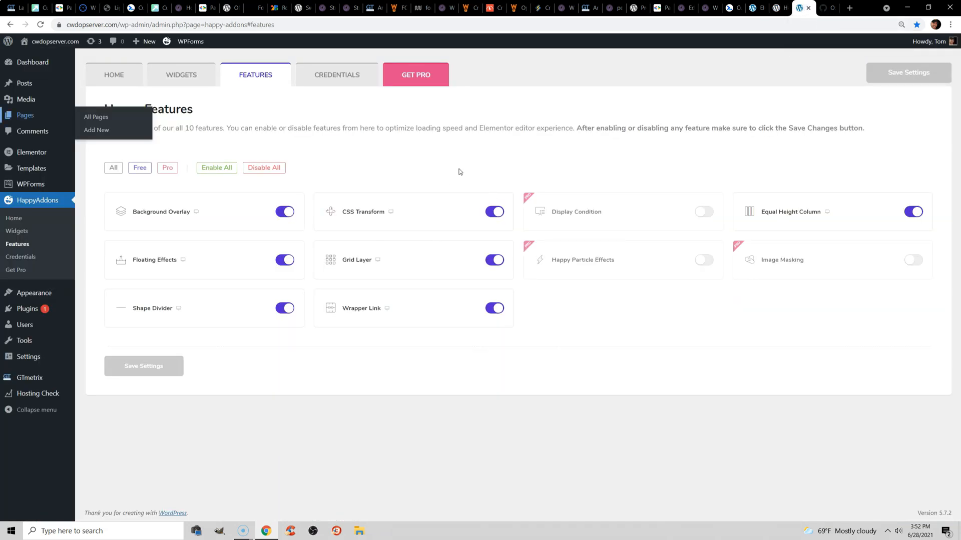
mouse_move(448, 220)
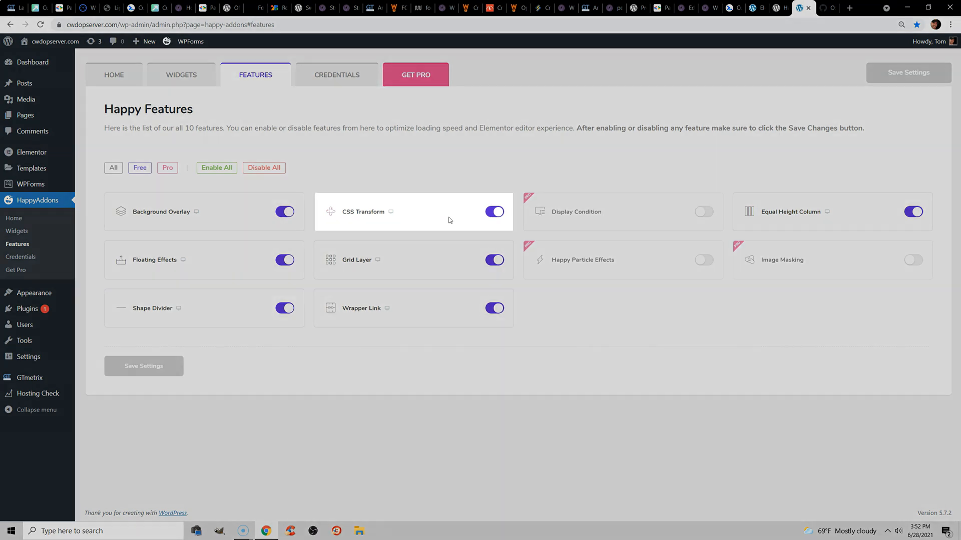
left_click(494, 211)
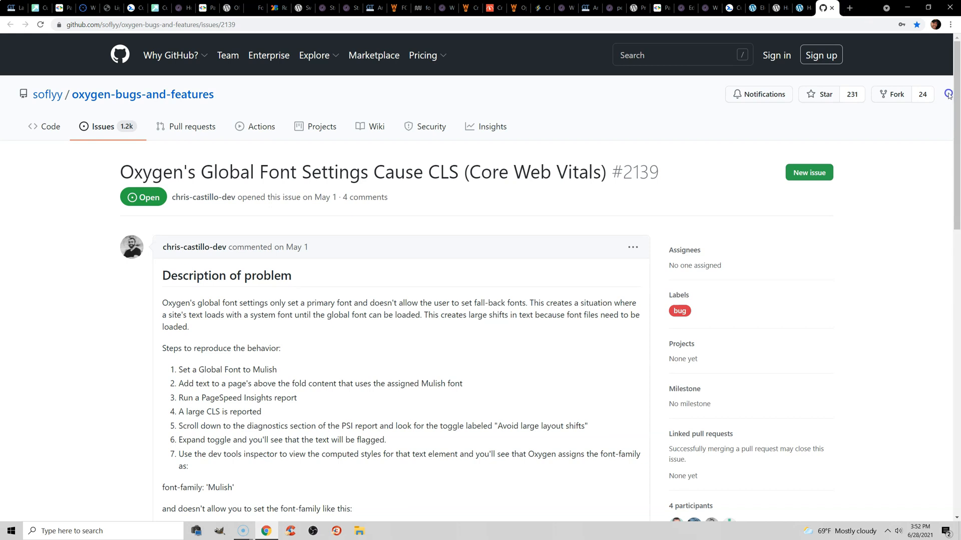
Select the font name 'Mulish' in issue #2139 and scroll to the fallback-font workaround comments.
scroll("down", 3)
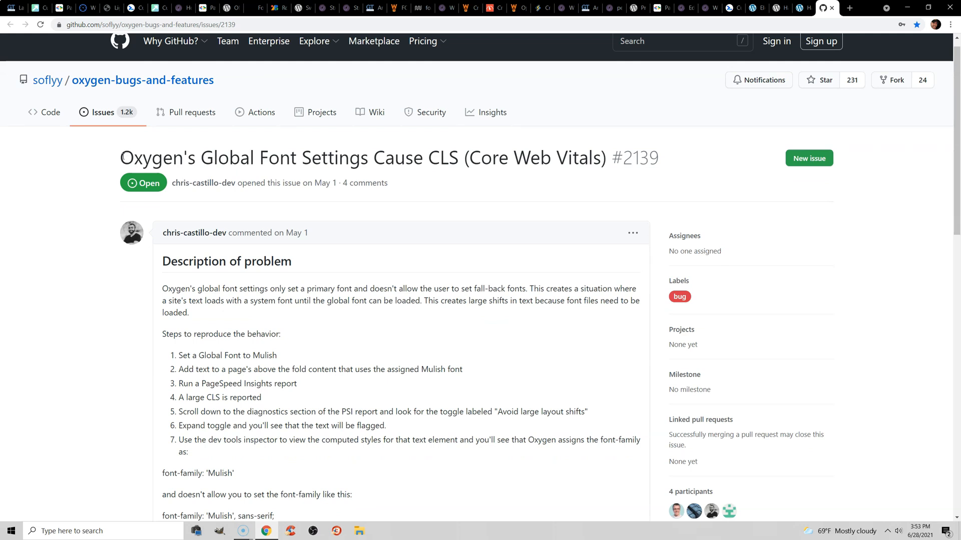
triple_click(358, 157)
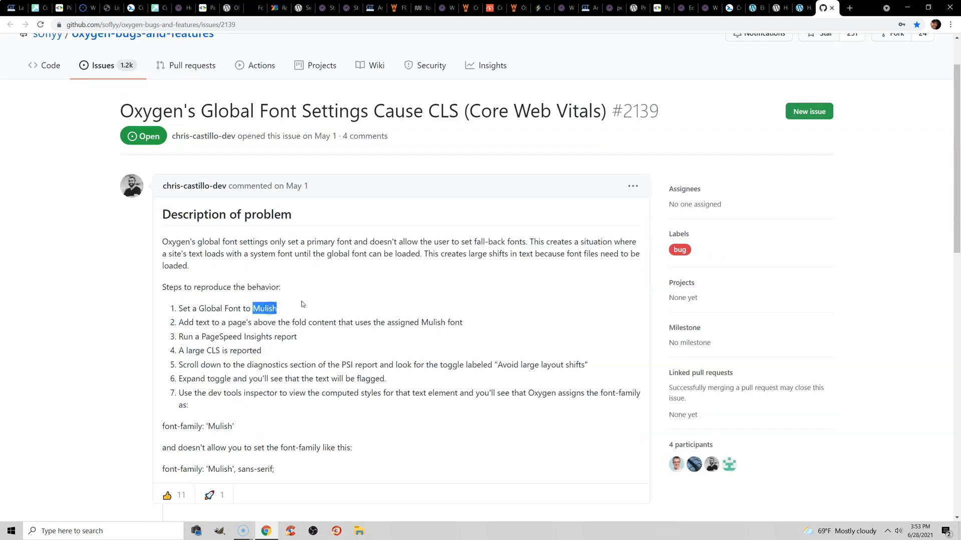
mouse_move(886, 129)
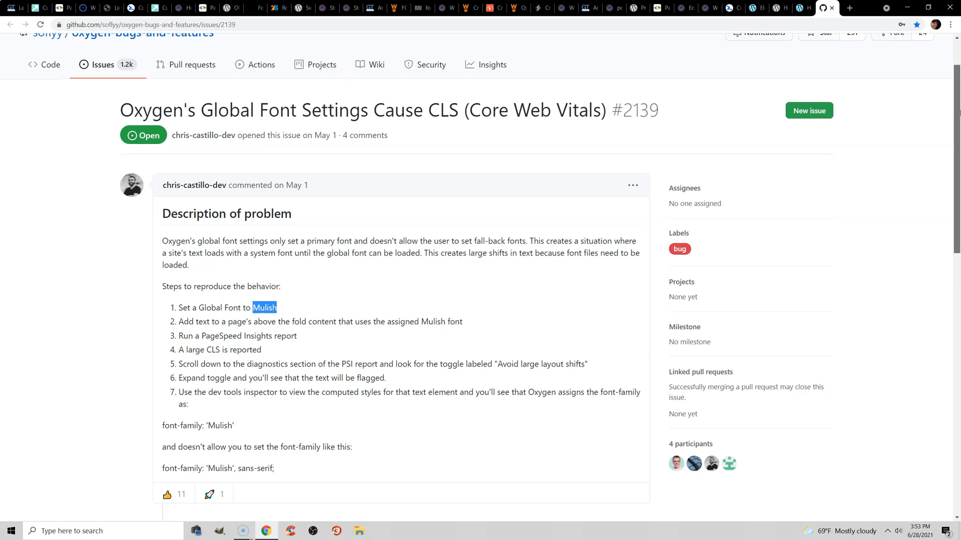
scroll("down", 3)
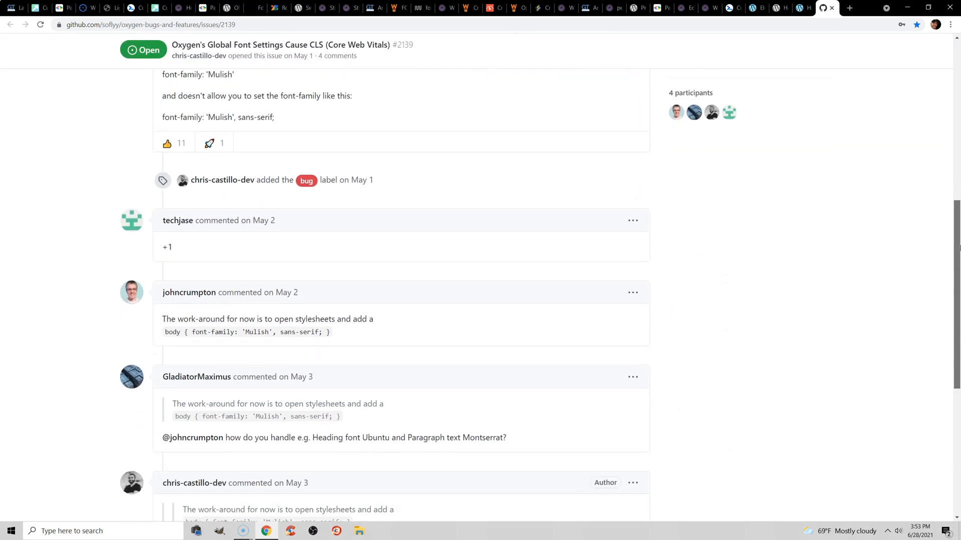
scroll("down", 3)
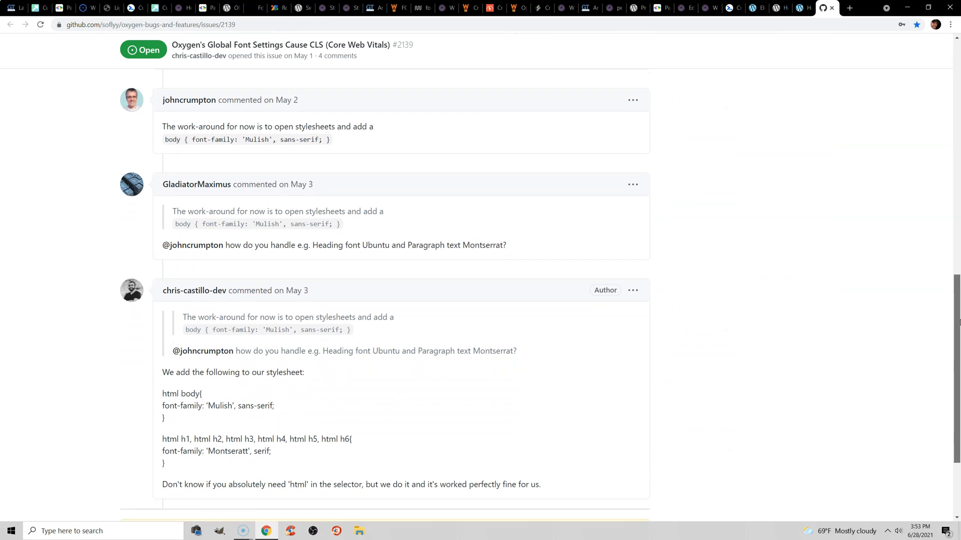
mouse_move(880, 296)
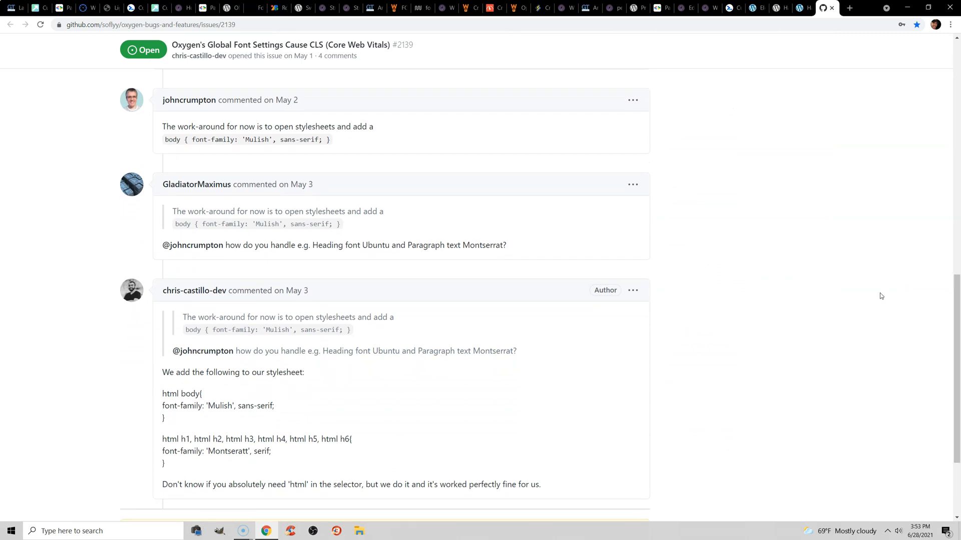
mouse_move(877, 299)
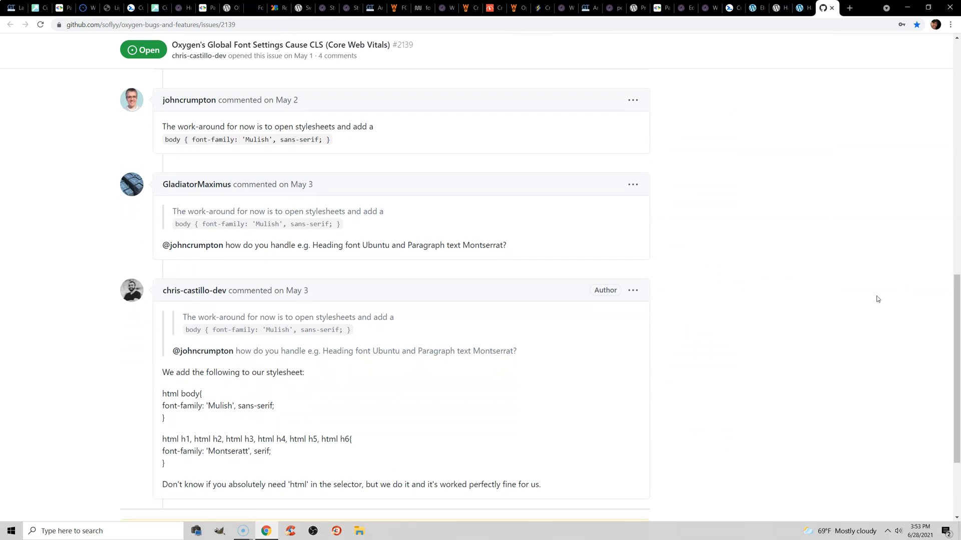